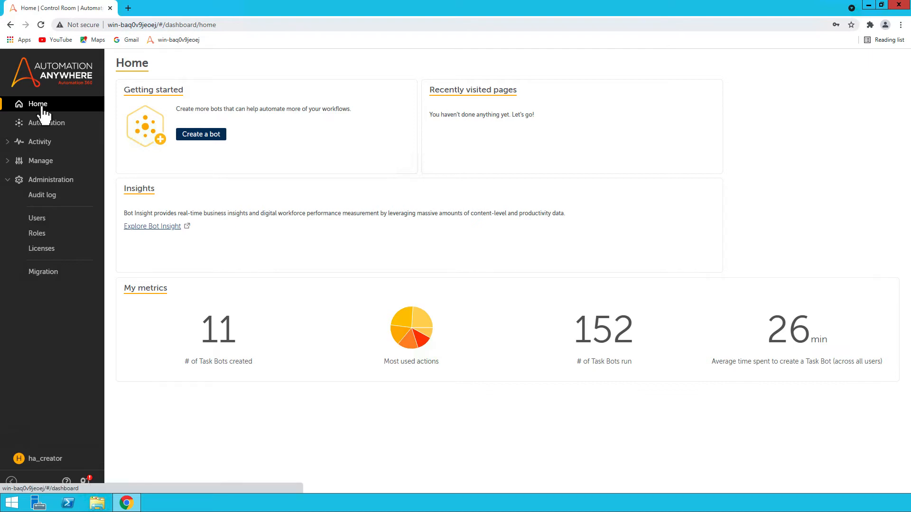
- Open Credentials under Manage and show the empty Lockers list
{"action": "left_click", "coordinate": [40, 160]}
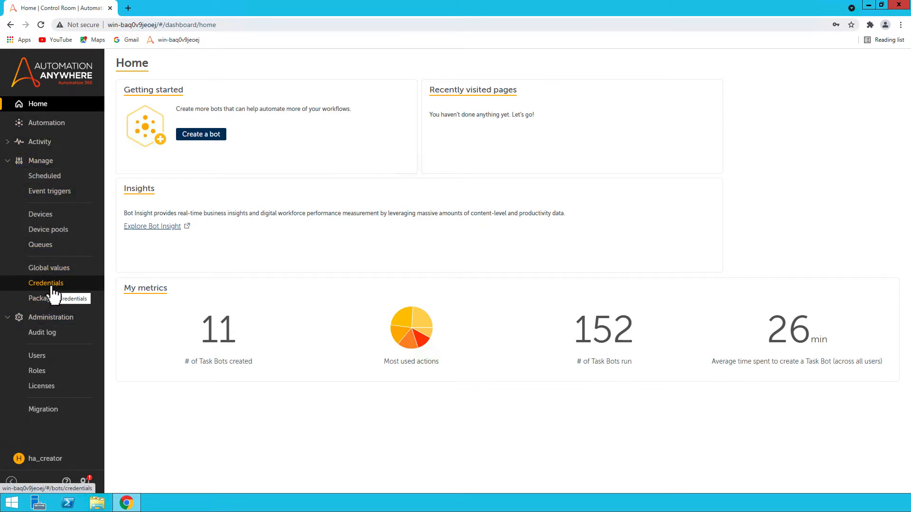
{"action": "left_click", "coordinate": [46, 282]}
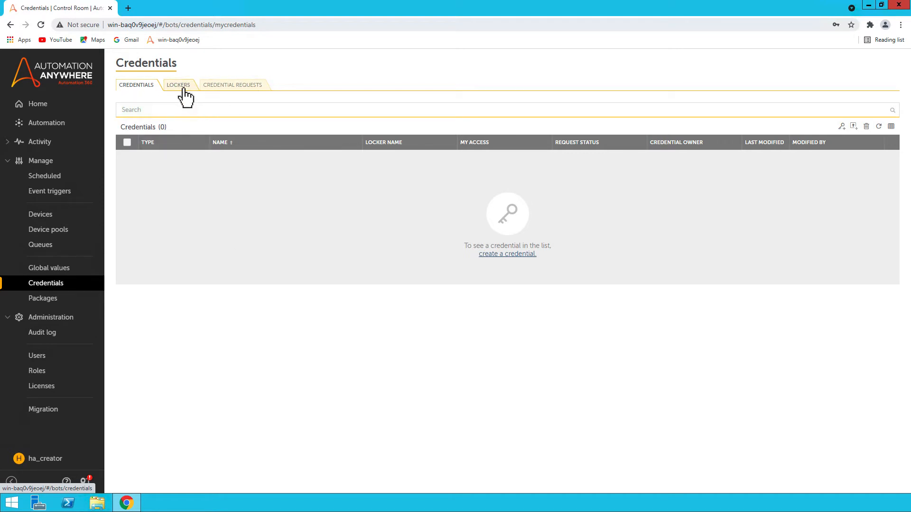
{"action": "left_click", "coordinate": [178, 85]}
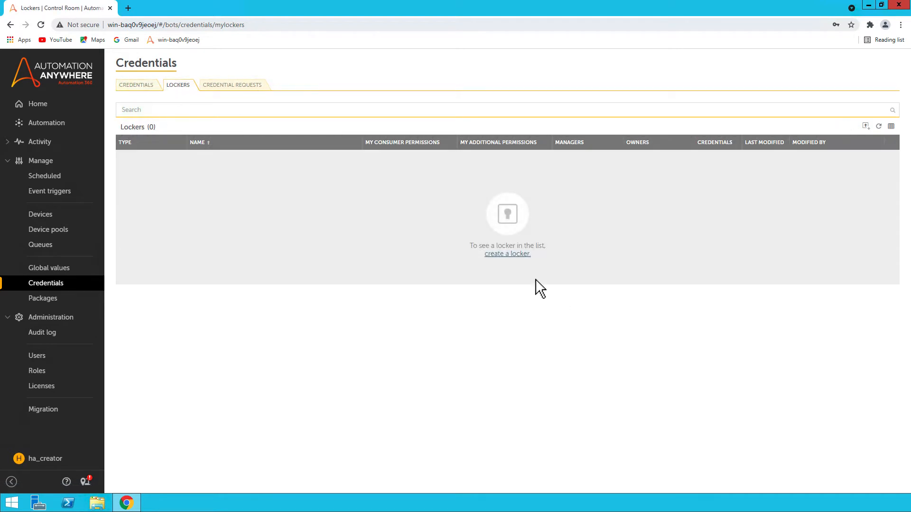
- Start a locker named 'SampleLocker' and advance through Owners, Managers and Participants to Consumers
{"action": "left_click", "coordinate": [506, 254]}
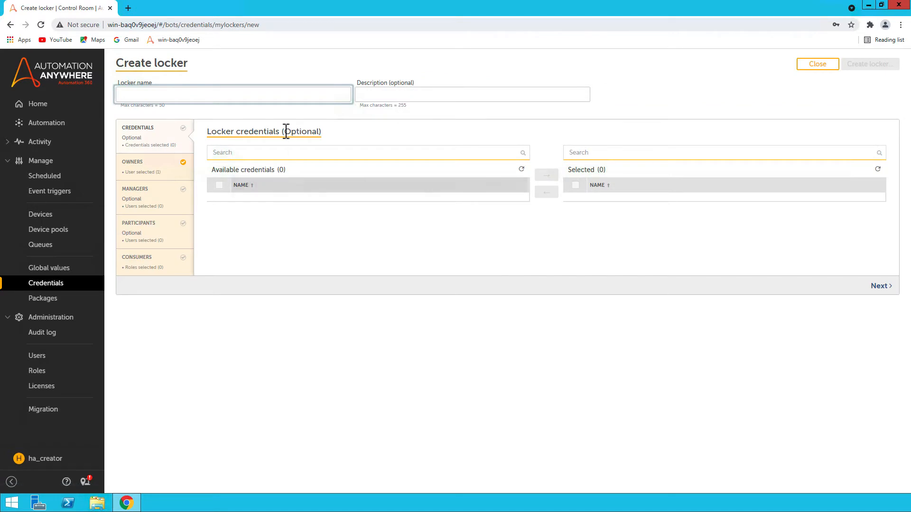
{"action": "type", "text": "SampleLocker"}
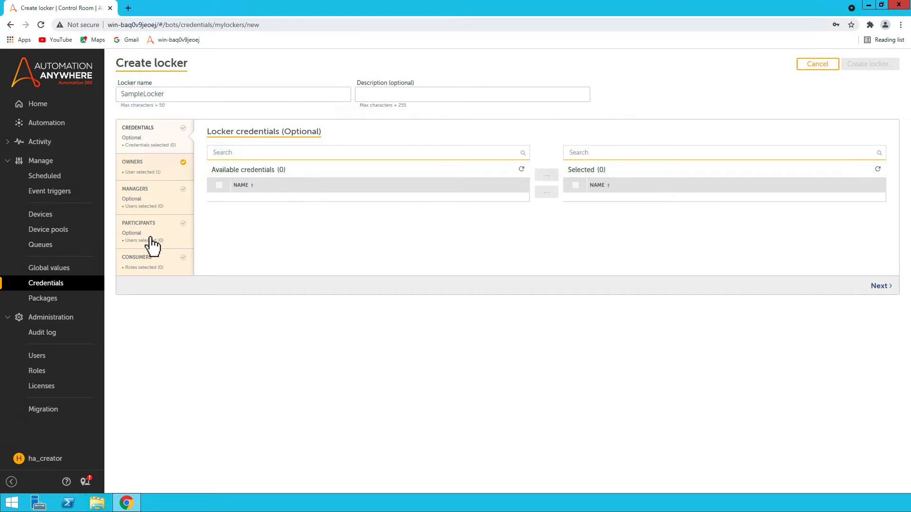
{"action": "left_click", "coordinate": [132, 162]}
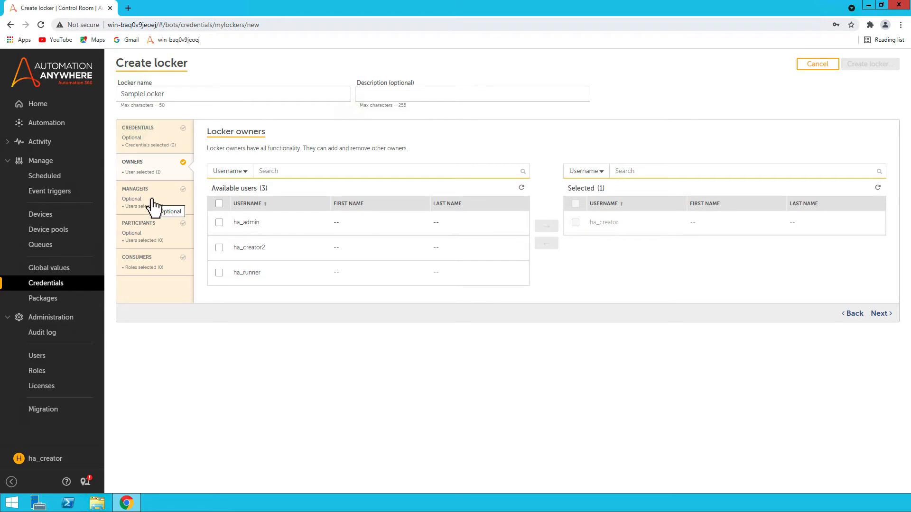
{"action": "mouse_move", "coordinate": [308, 171]}
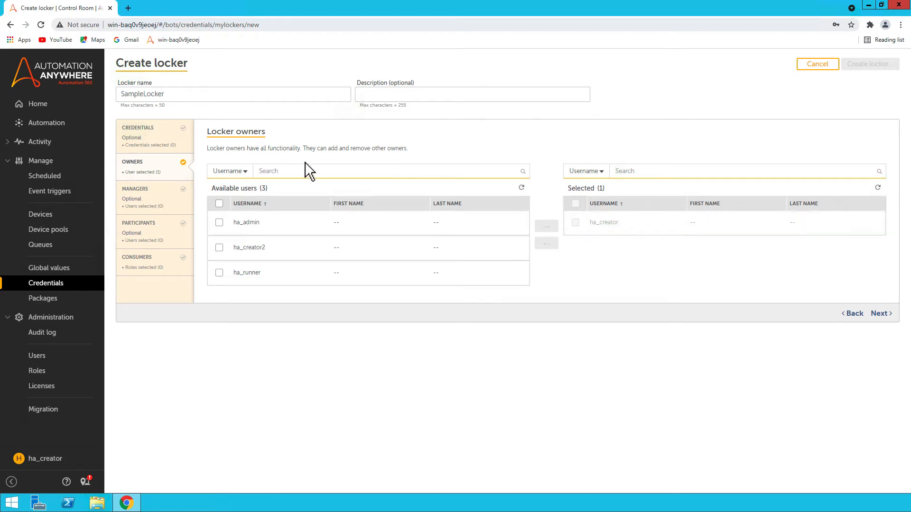
{"action": "mouse_move", "coordinate": [200, 224]}
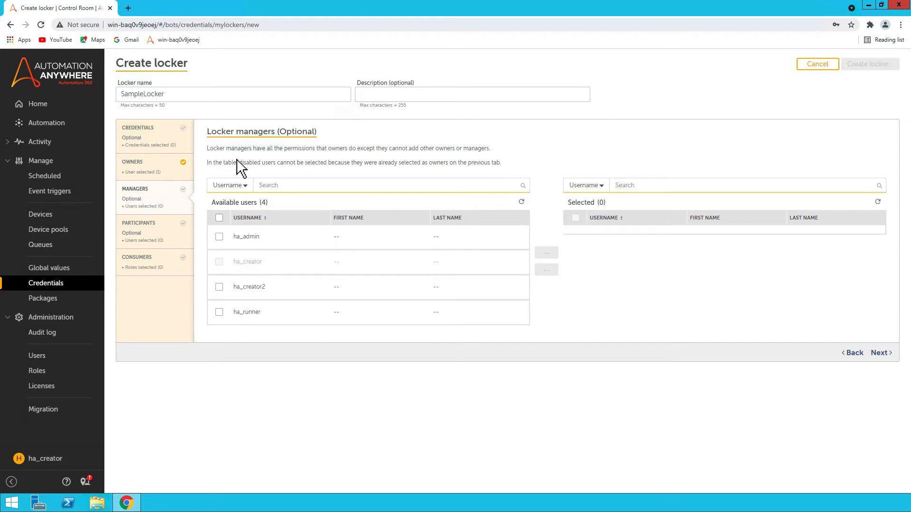
{"action": "mouse_move", "coordinate": [323, 176]}
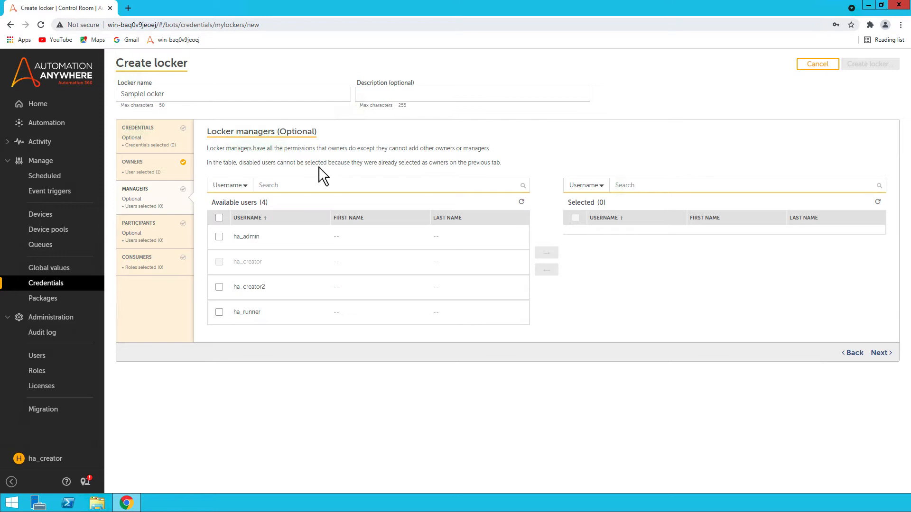
{"action": "mouse_move", "coordinate": [378, 183]}
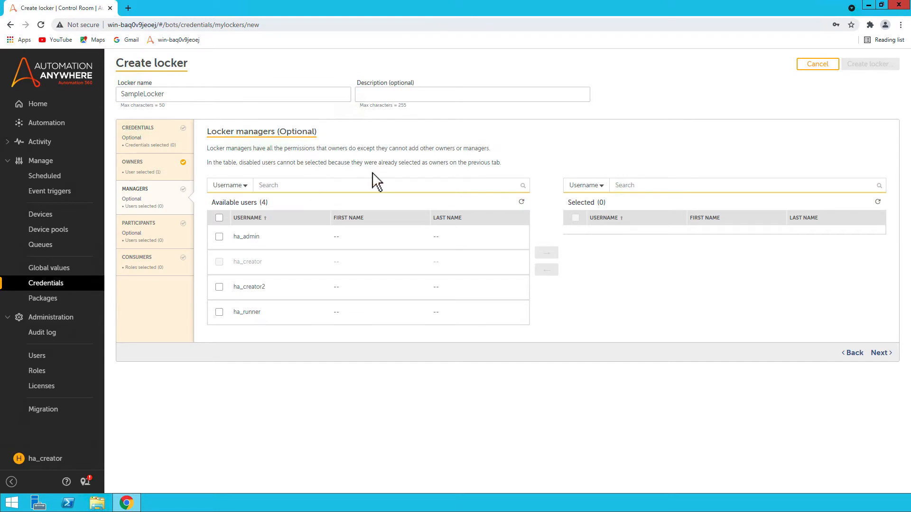
{"action": "left_click", "coordinate": [139, 223]}
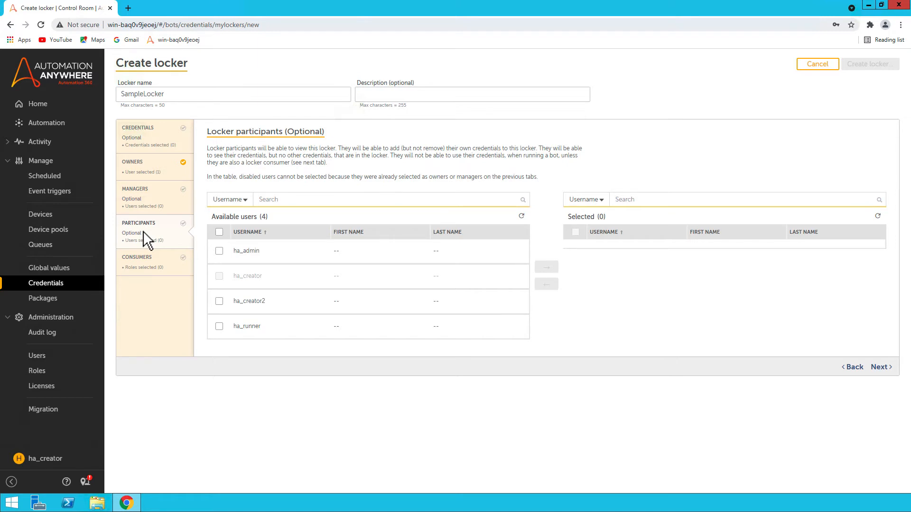
{"action": "mouse_move", "coordinate": [150, 269]}
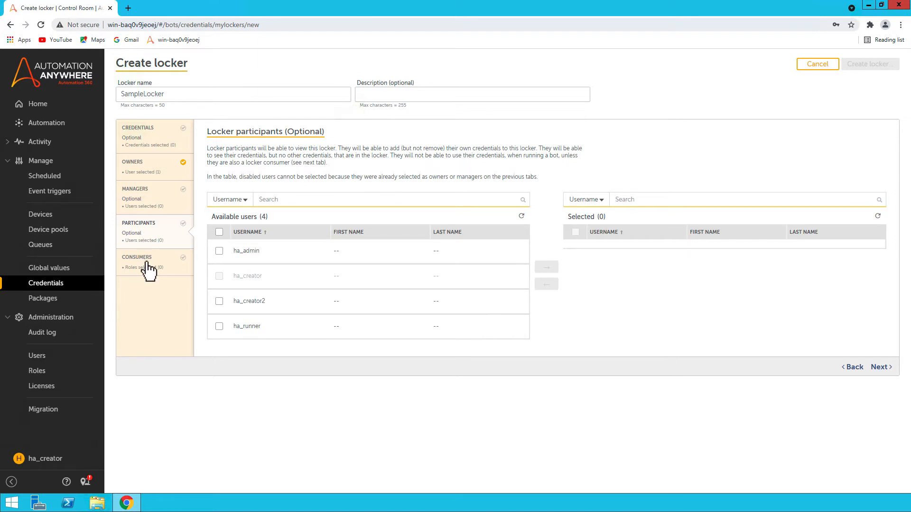
{"action": "left_click", "coordinate": [137, 257]}
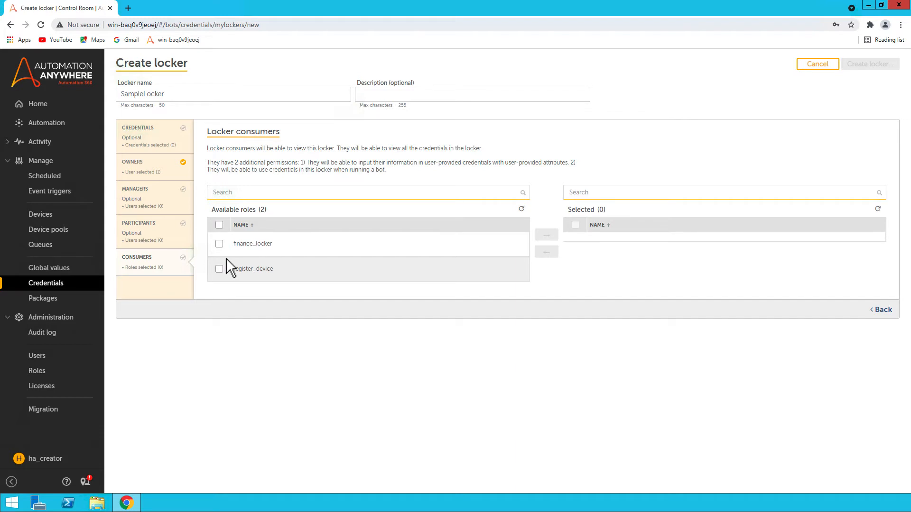
- Move the finance_locker role into Selected consumers and create the SampleLocker locker
{"action": "left_click", "coordinate": [220, 244]}
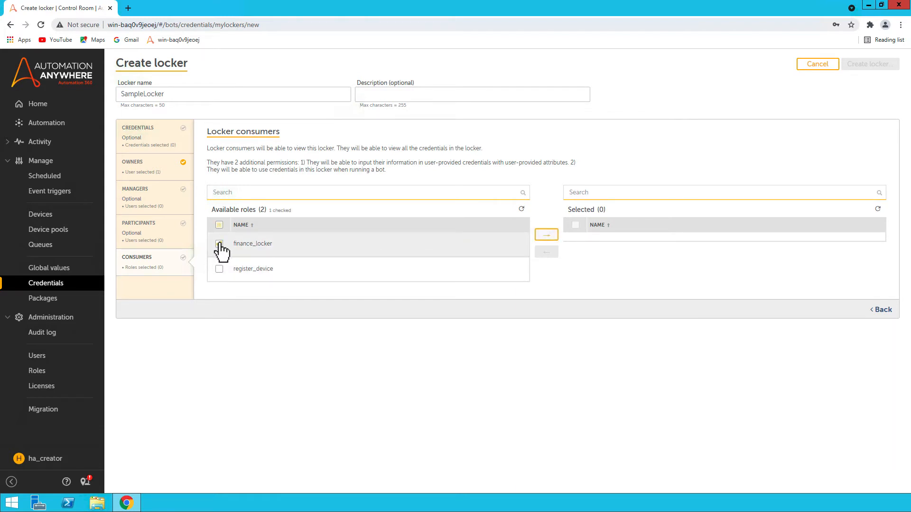
{"action": "left_click", "coordinate": [545, 235]}
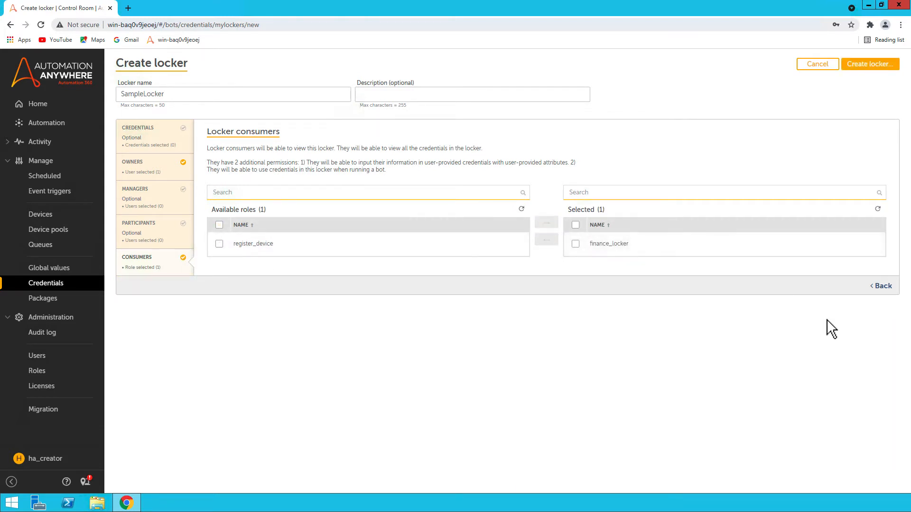
{"action": "mouse_move", "coordinate": [870, 64]}
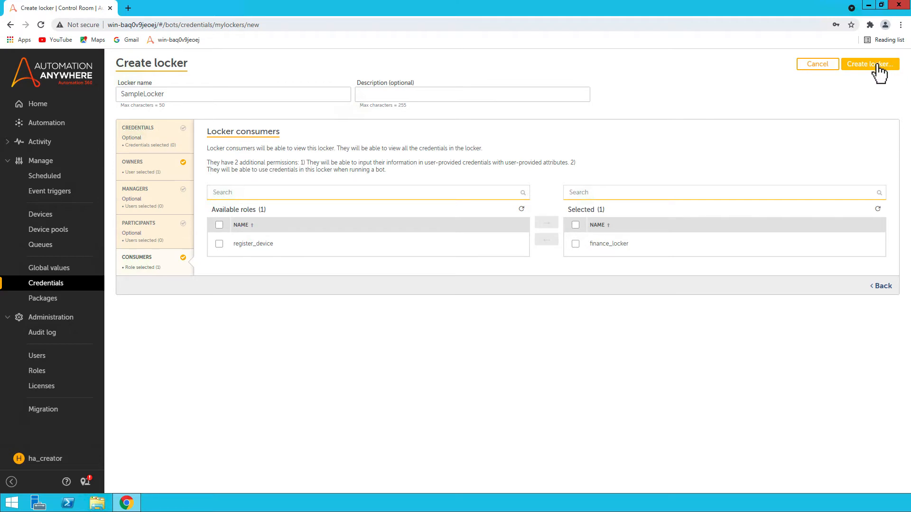
{"action": "mouse_move", "coordinate": [608, 243]}
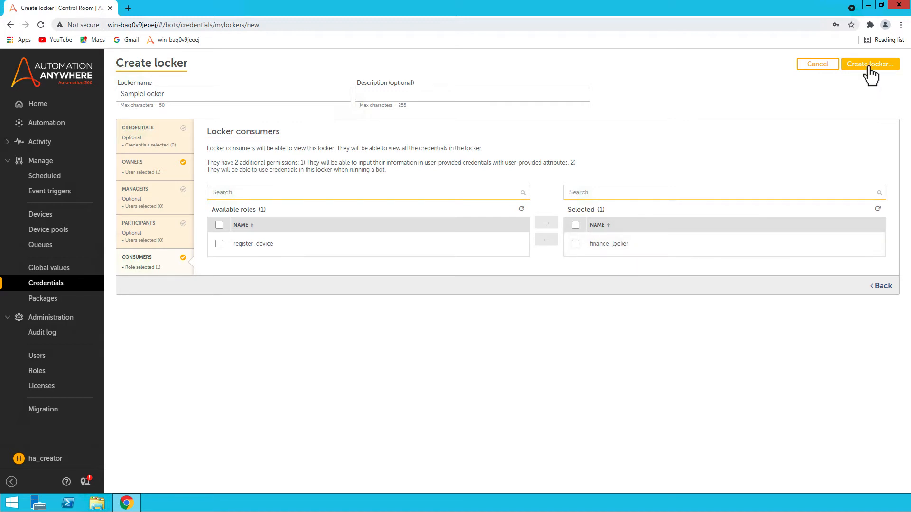
{"action": "left_click", "coordinate": [870, 64]}
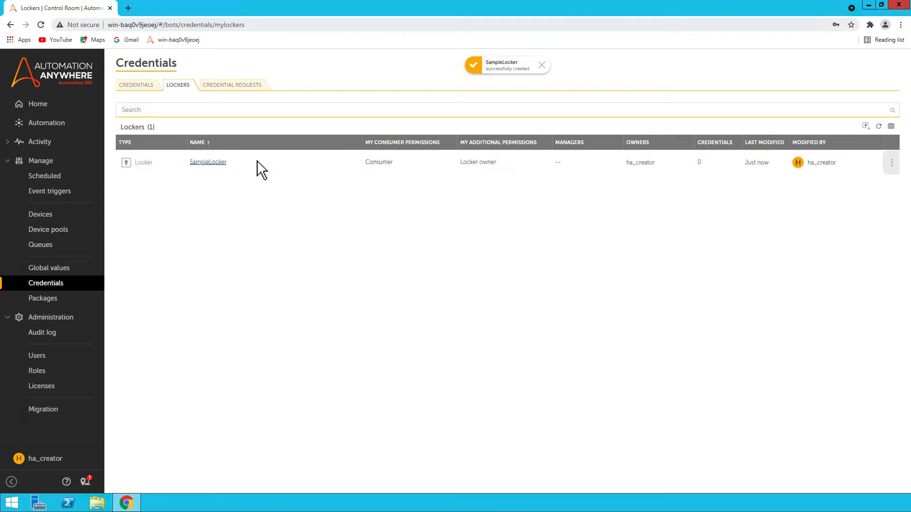
- Start a credential named 'SampleCredential' and assign it to SampleLocker
{"action": "left_click", "coordinate": [136, 85]}
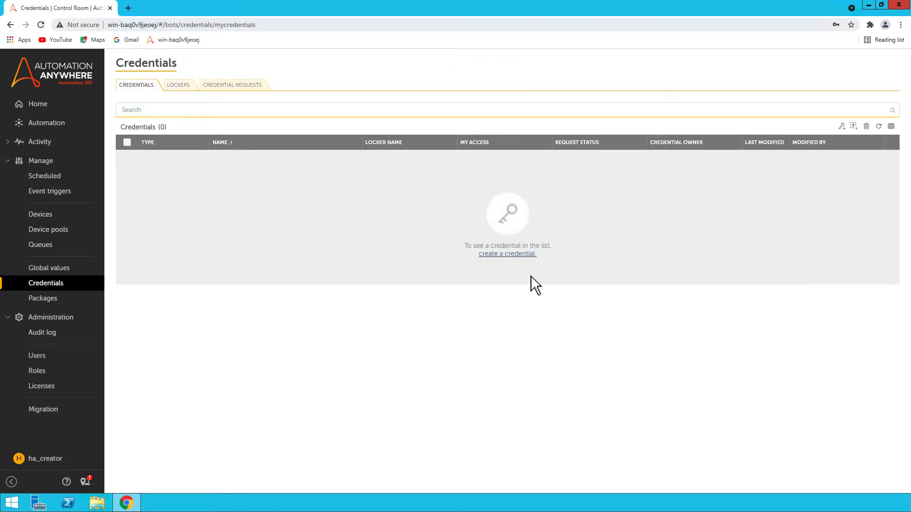
{"action": "mouse_move", "coordinate": [515, 259]}
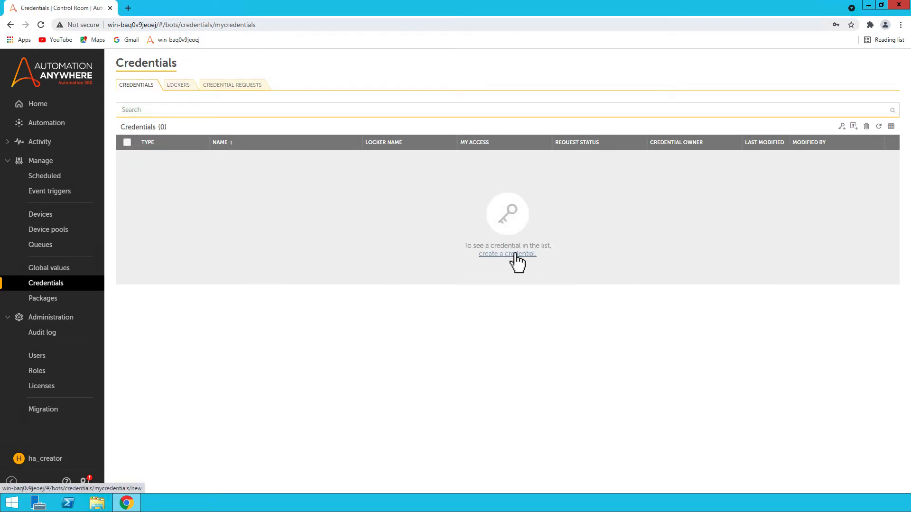
{"action": "left_click", "coordinate": [507, 253]}
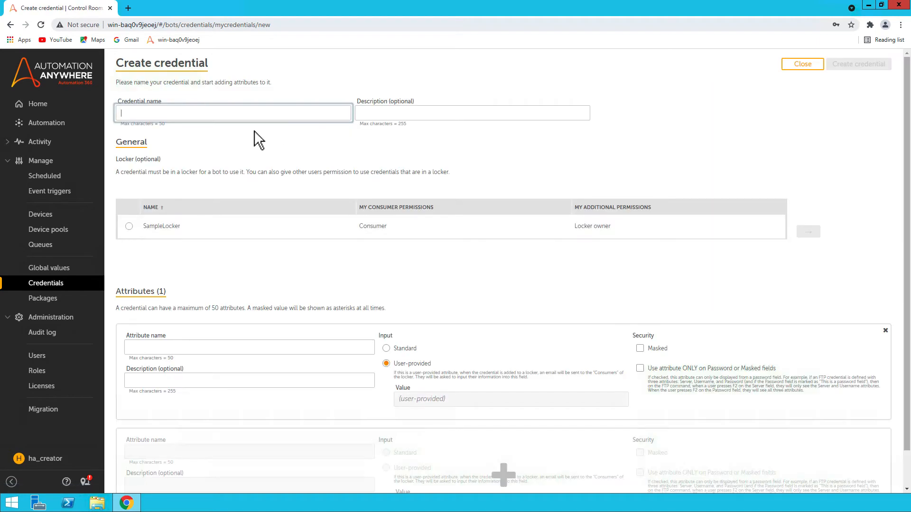
{"action": "type", "text": "SampleCredential"}
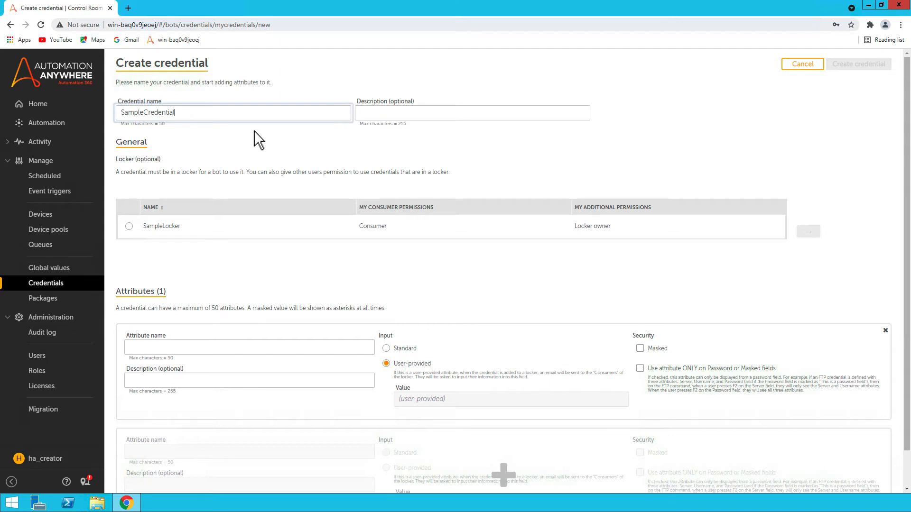
{"action": "left_click", "coordinate": [129, 226]}
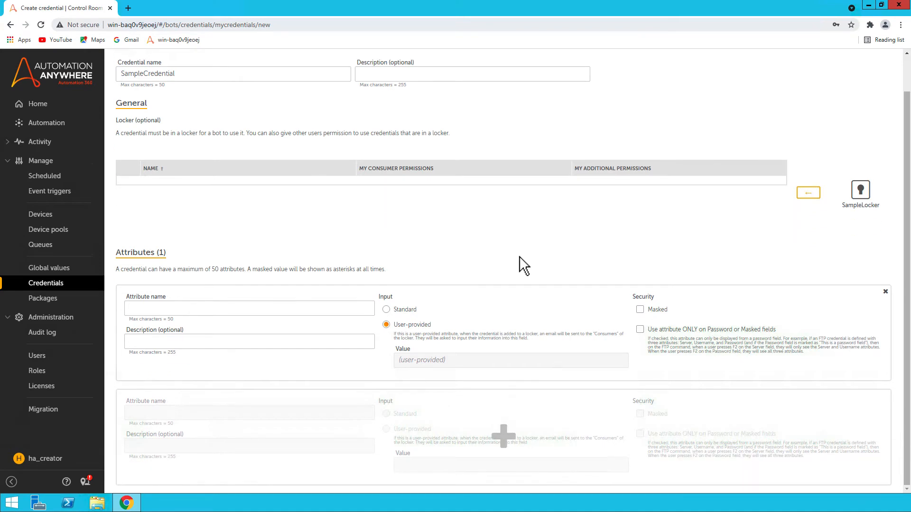
{"action": "scroll", "scroll_direction": "down", "scroll_amount": 3}
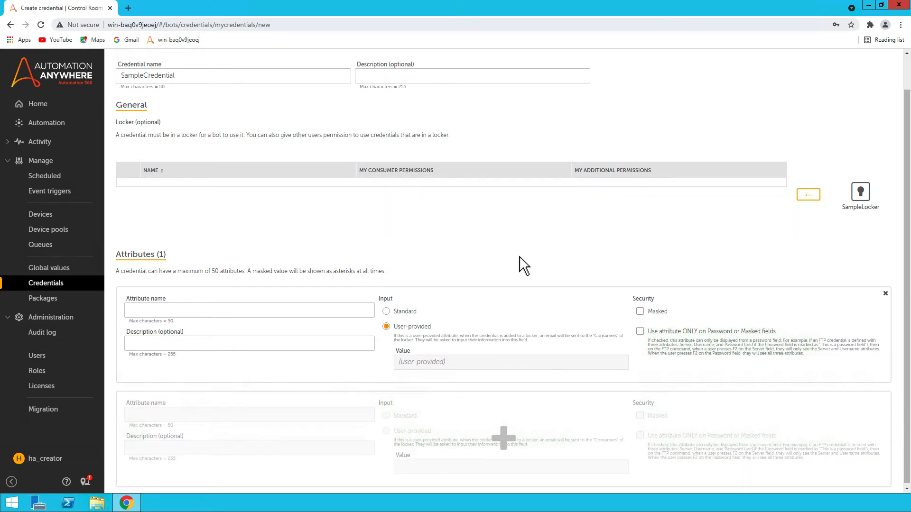
- Name the first attribute 'username' and give it the standard value 'test'
{"action": "type", "text": "u"}
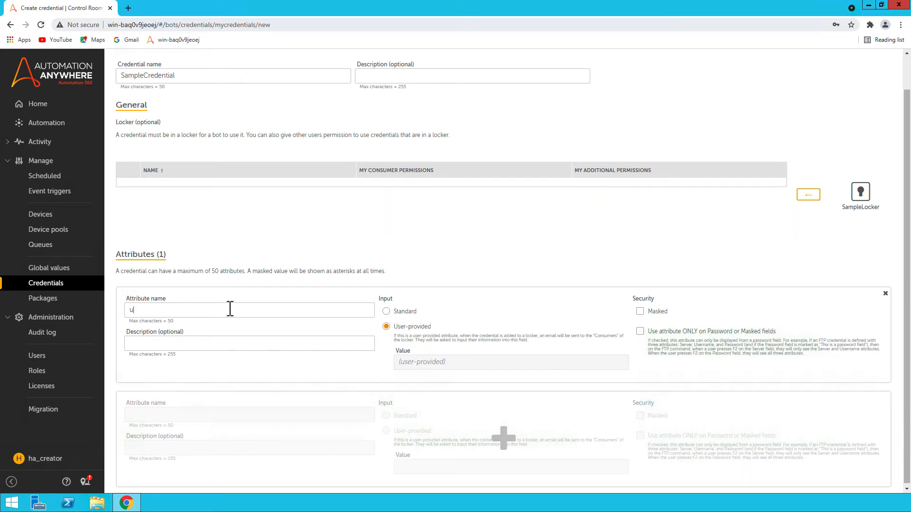
{"action": "type", "text": "sername"}
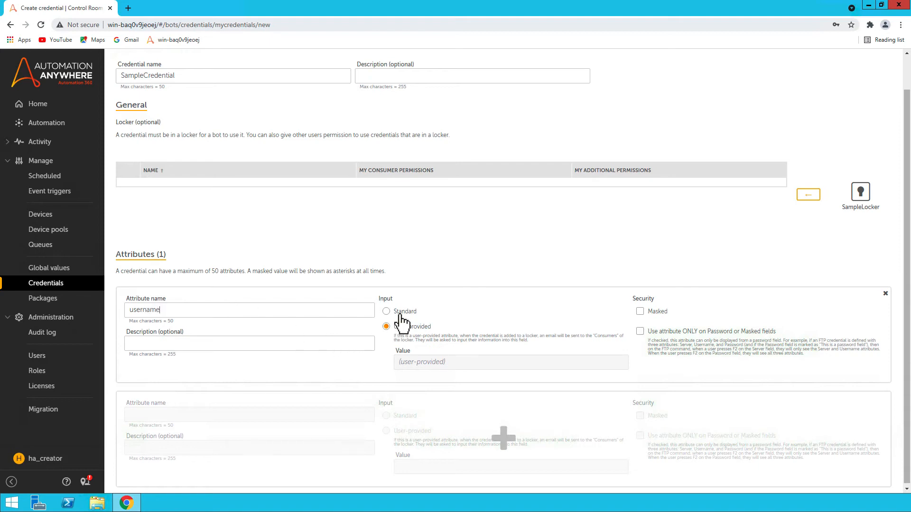
{"action": "left_click", "coordinate": [386, 311]}
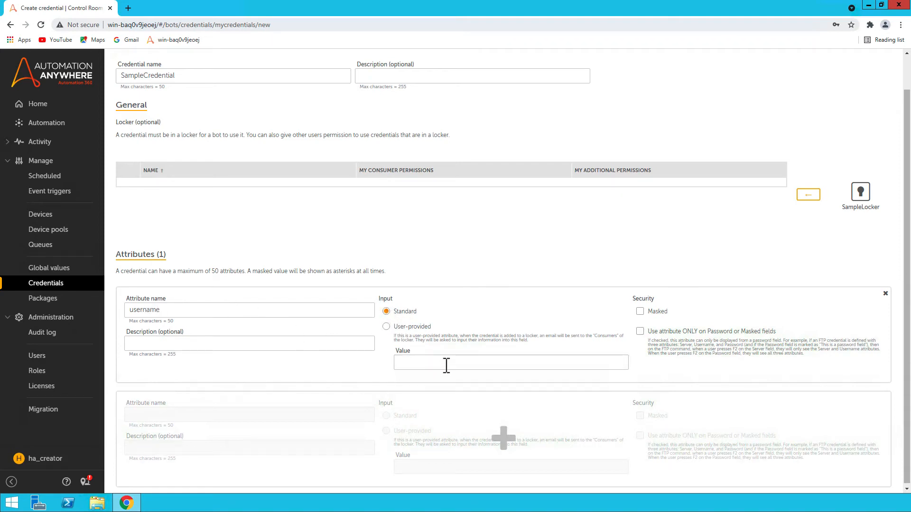
{"action": "type", "text": "te"}
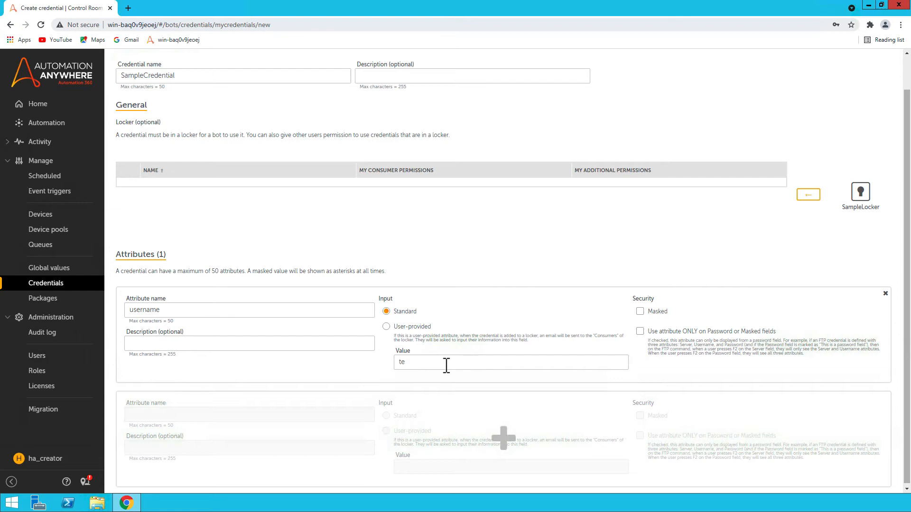
{"action": "key", "text": "Backspace"}
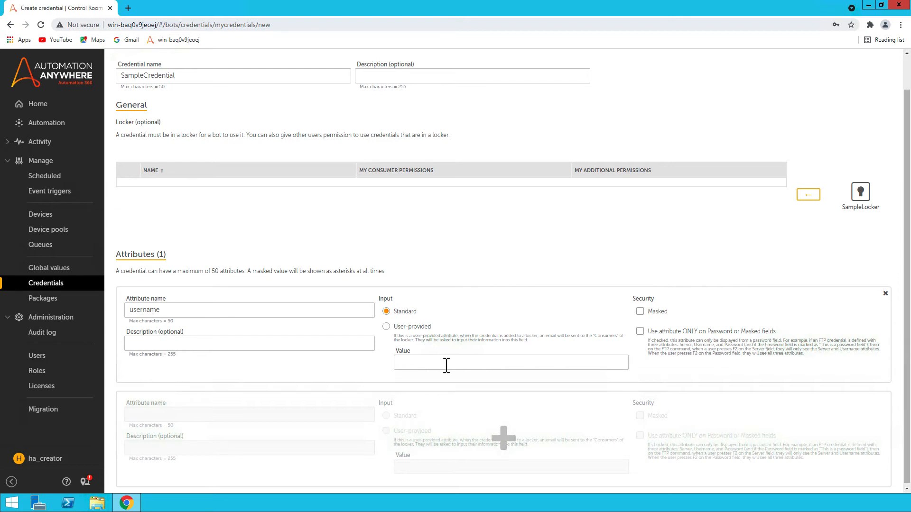
{"action": "left_click", "coordinate": [386, 326]}
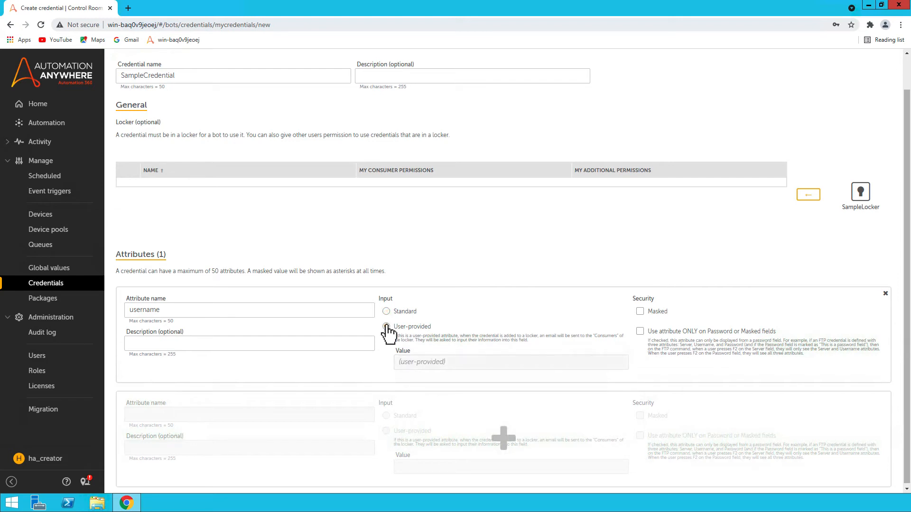
{"action": "left_click", "coordinate": [386, 327]}
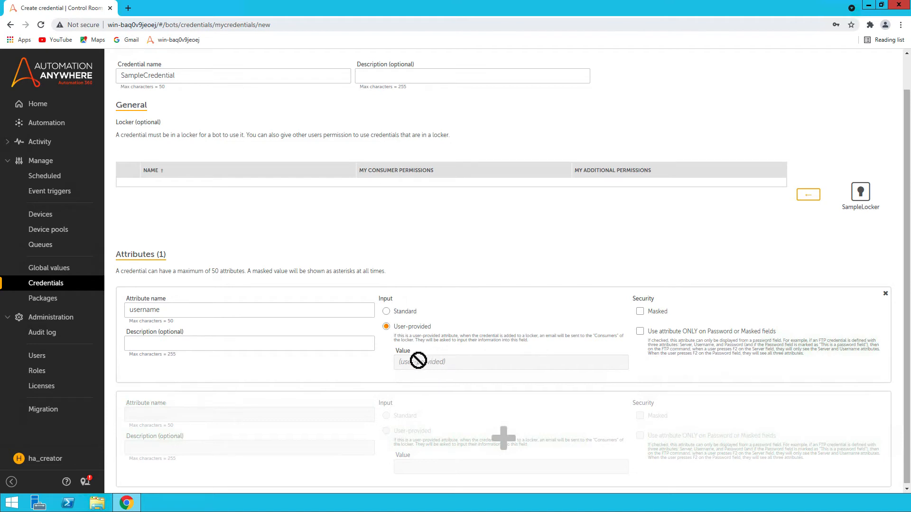
{"action": "left_click", "coordinate": [386, 311]}
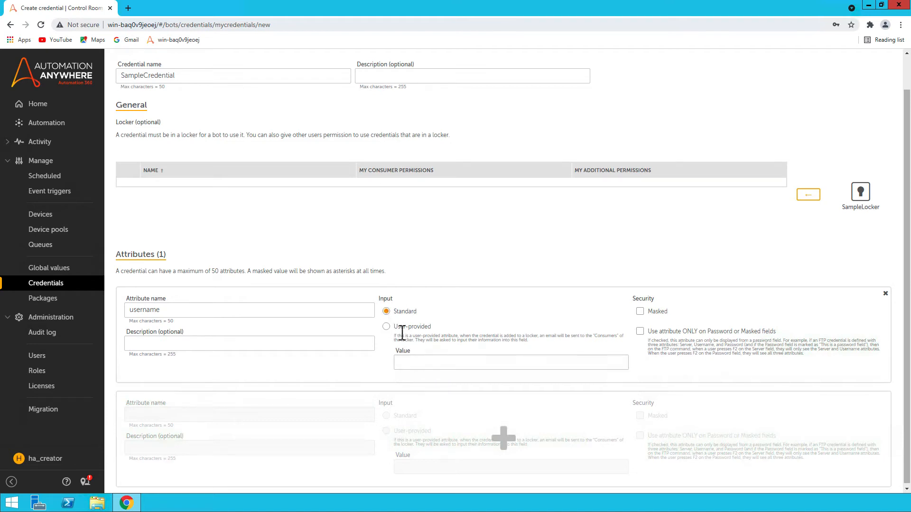
{"action": "type", "text": "test"}
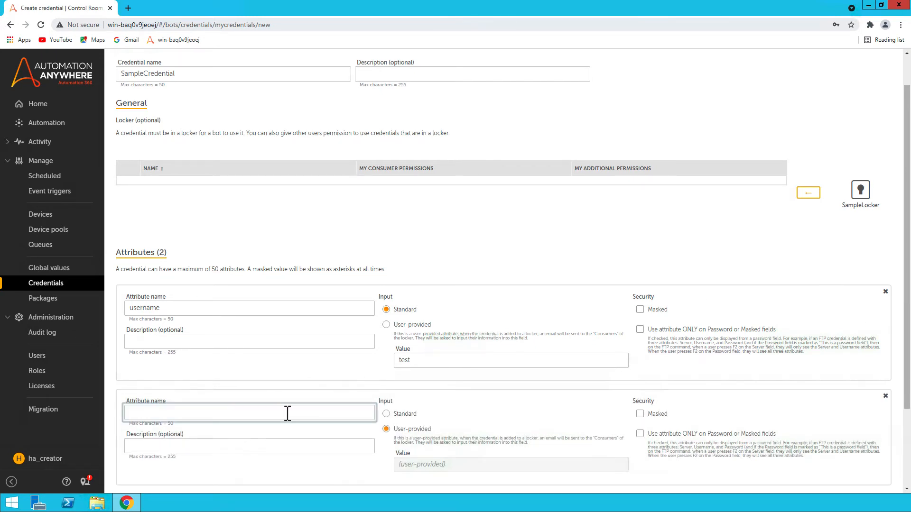
- Add a masked 'password' attribute and create SampleCredential
{"action": "type", "text": "password"}
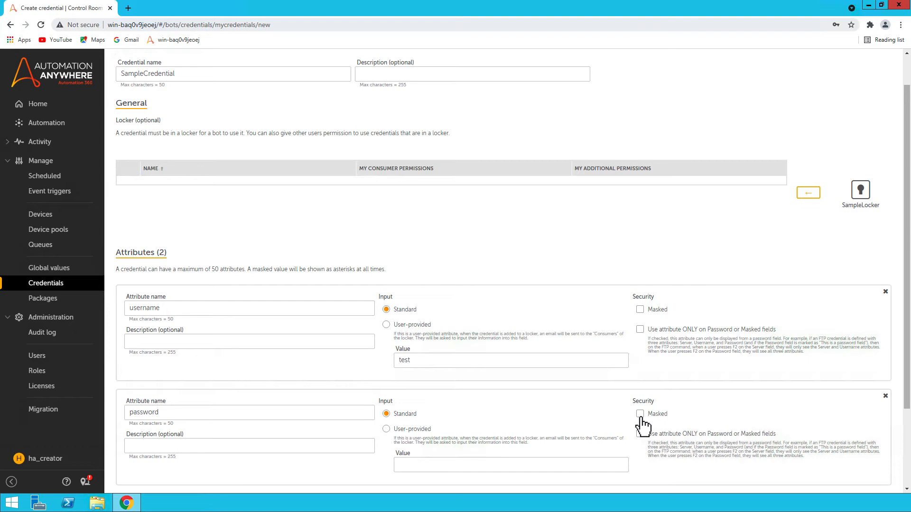
{"action": "left_click", "coordinate": [639, 414]}
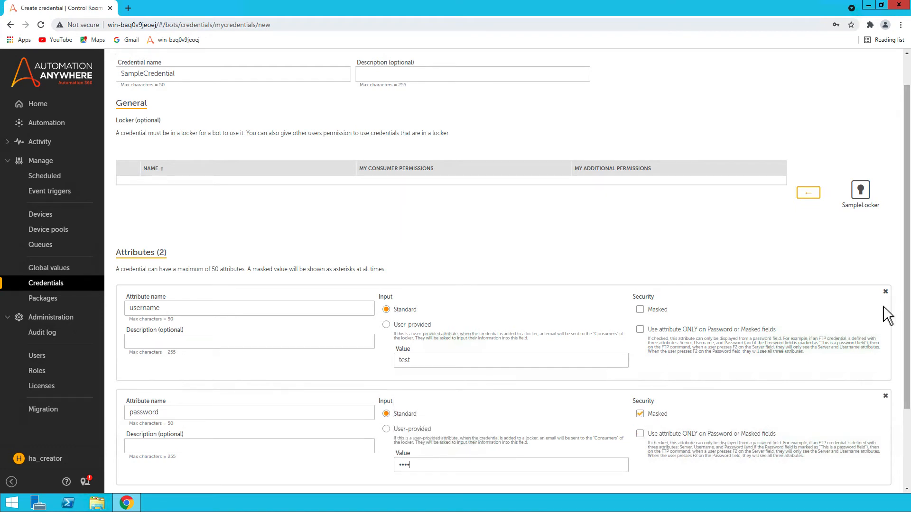
{"action": "scroll", "scroll_direction": "down", "scroll_amount": 3}
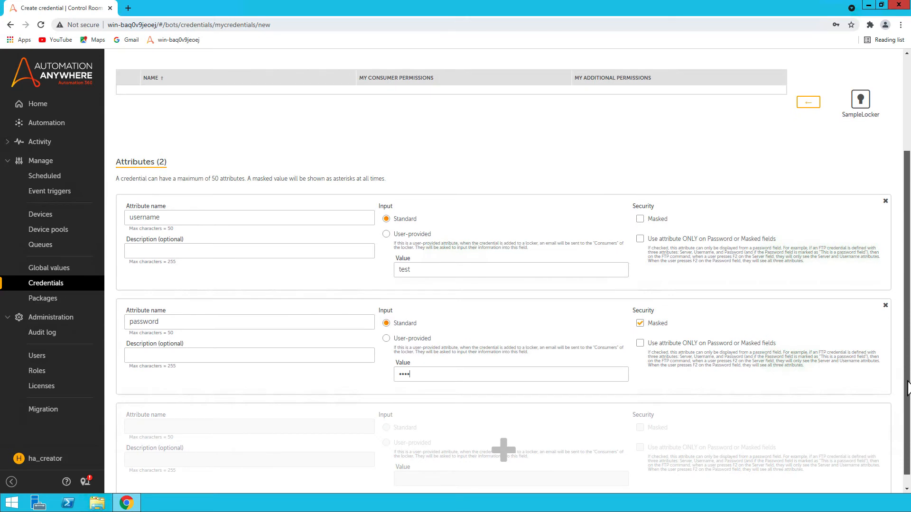
{"action": "scroll", "scroll_direction": "up", "scroll_amount": 3}
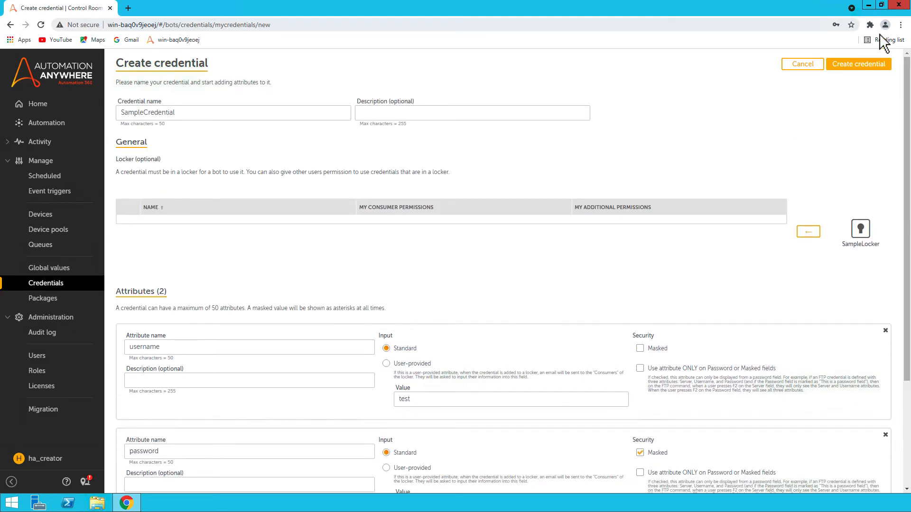
{"action": "left_click", "coordinate": [858, 64]}
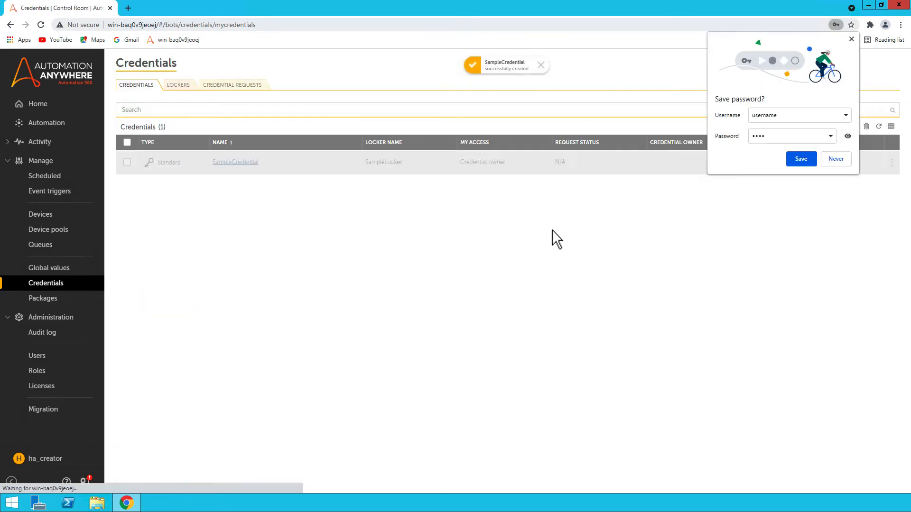
- Review the Lockers and Credentials lists, return Home and start creating a bot
{"action": "left_click", "coordinate": [178, 84]}
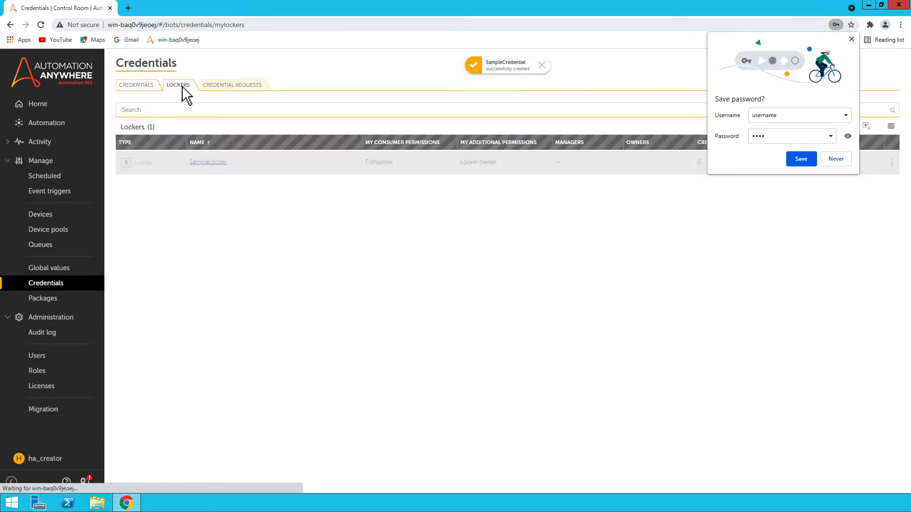
{"action": "left_click", "coordinate": [136, 85]}
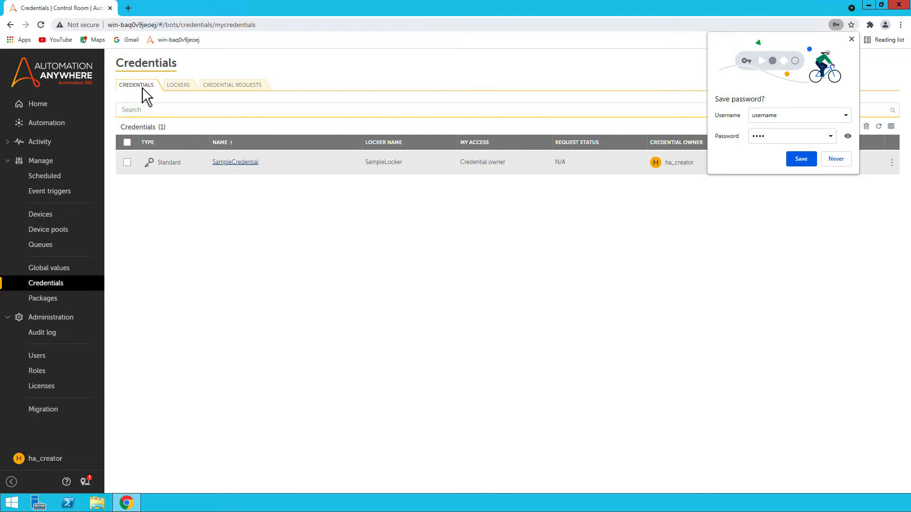
{"action": "left_click", "coordinate": [38, 103]}
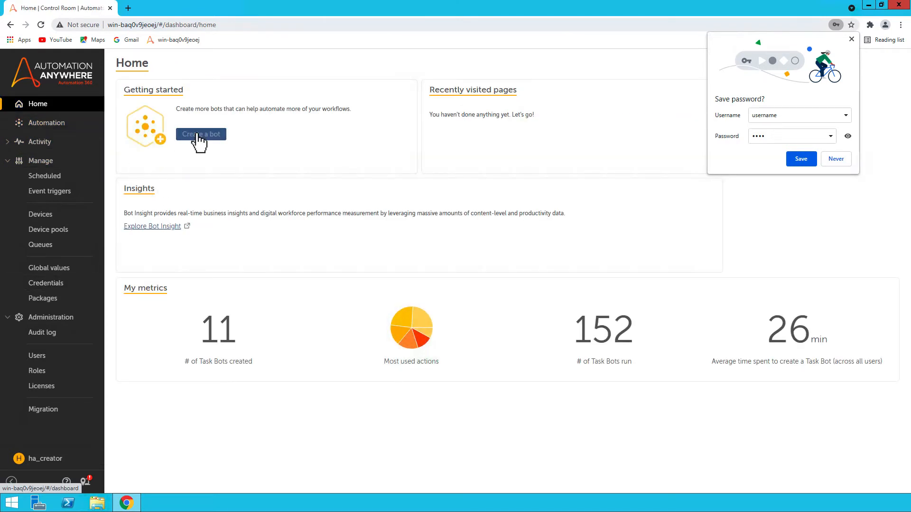
{"action": "left_click", "coordinate": [200, 134]}
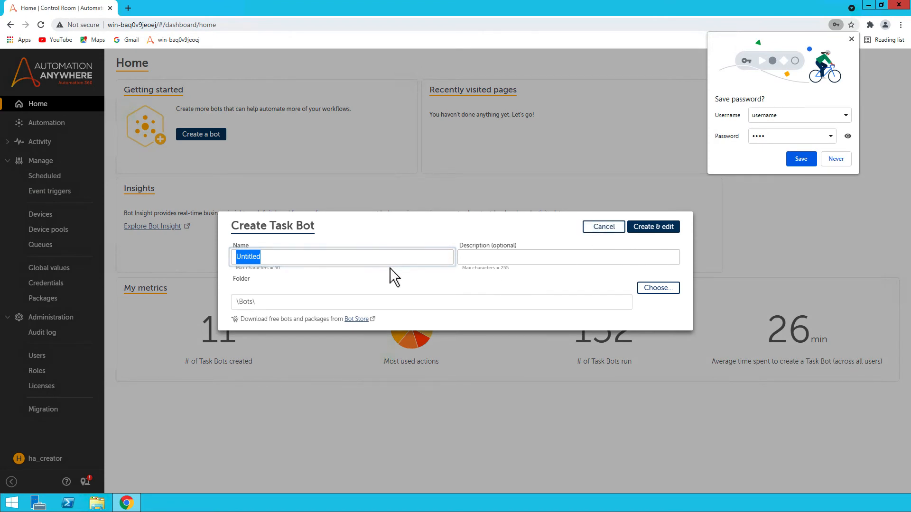
- Name the task bot 'Sample Bot Using Credentials' and create it for editing
{"action": "type", "text": "Sampel"}
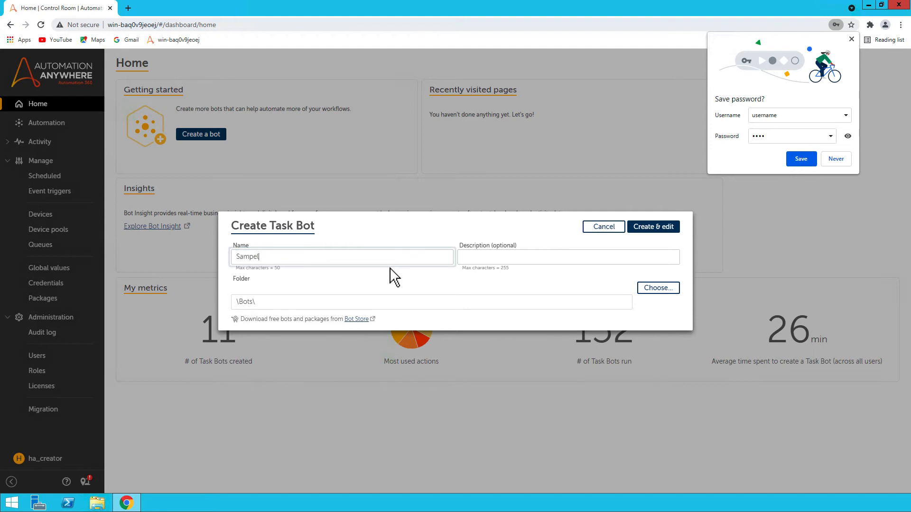
{"action": "type", "text": "Sample o"}
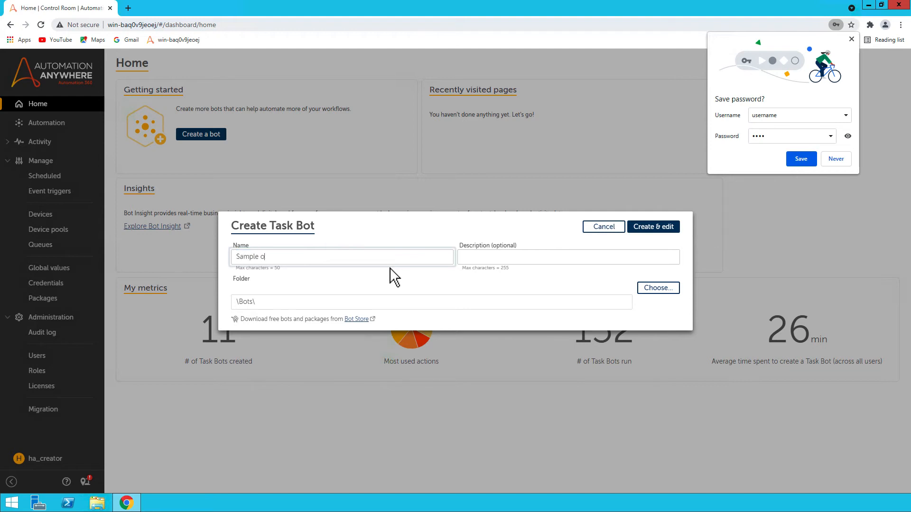
{"action": "type", "text": "Bot Using C"}
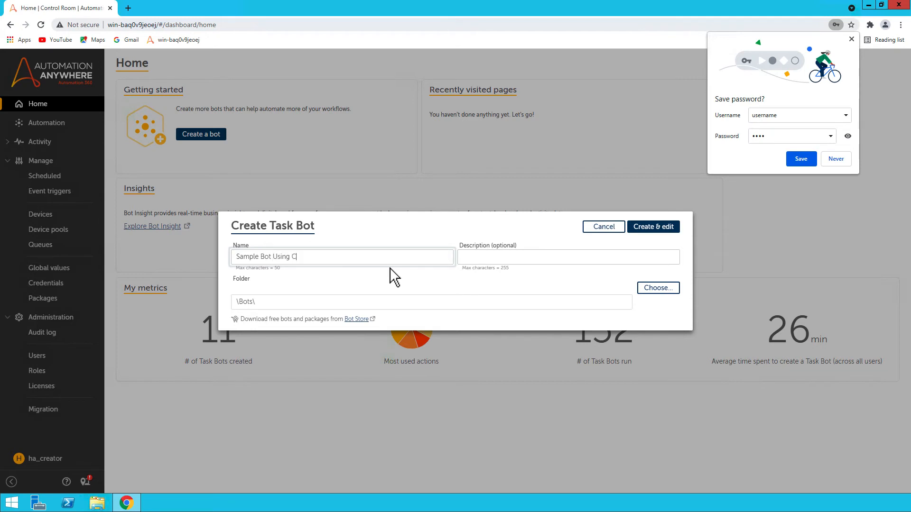
{"action": "left_click", "coordinate": [653, 227]}
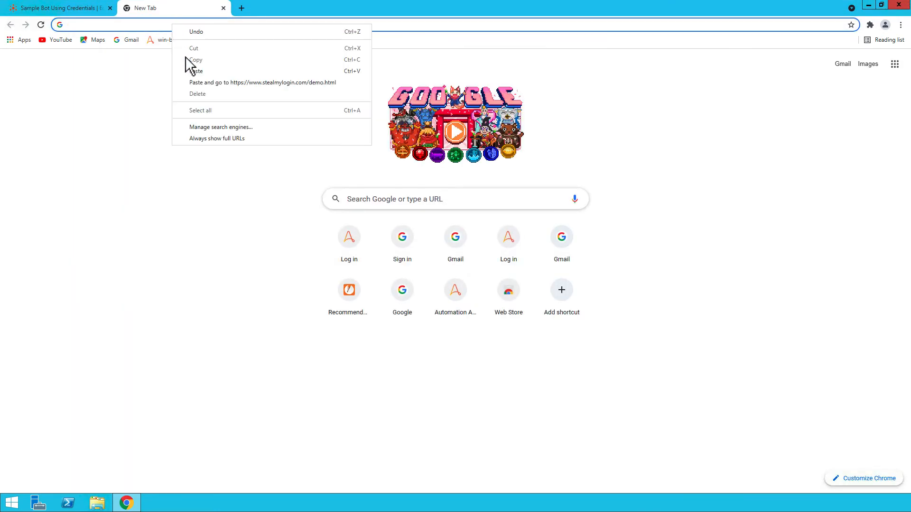
- Load the StealMyLogin demo login page in a new tab, then return to the bot tab
{"action": "left_click", "coordinate": [261, 82]}
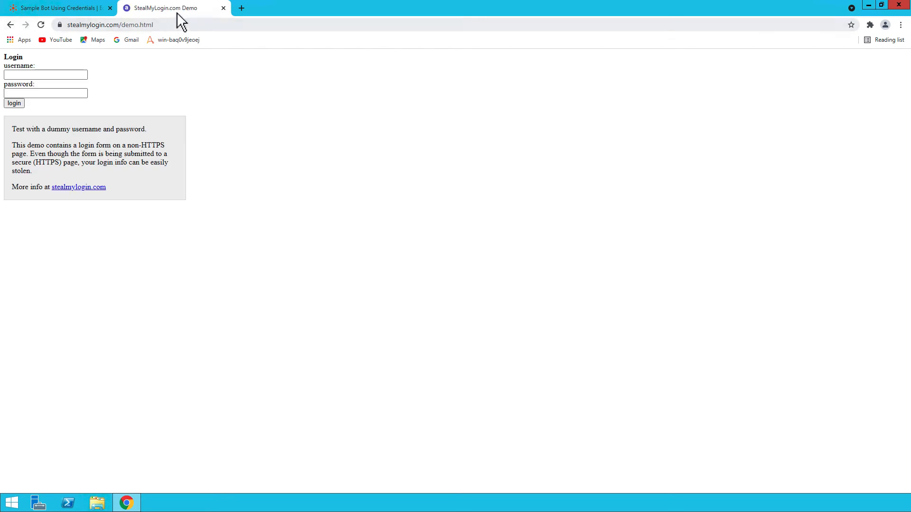
{"action": "left_click", "coordinate": [45, 74]}
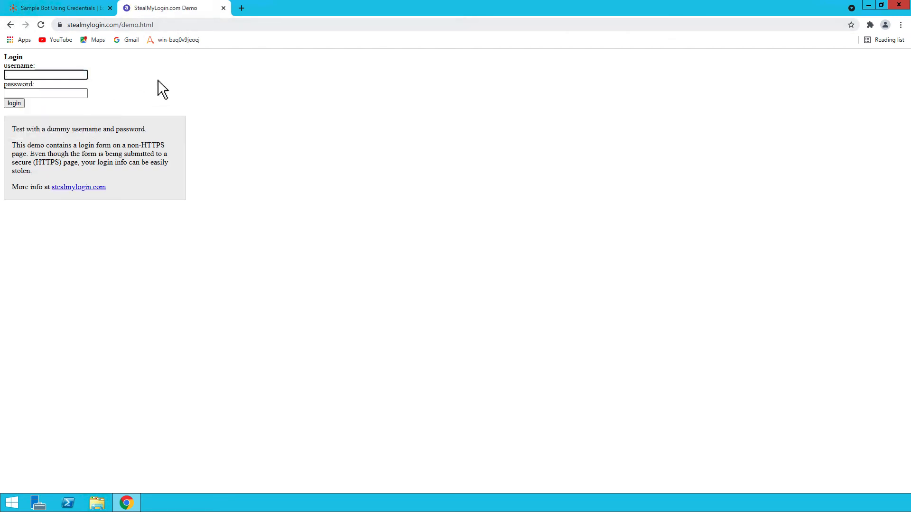
{"action": "left_click", "coordinate": [109, 8]}
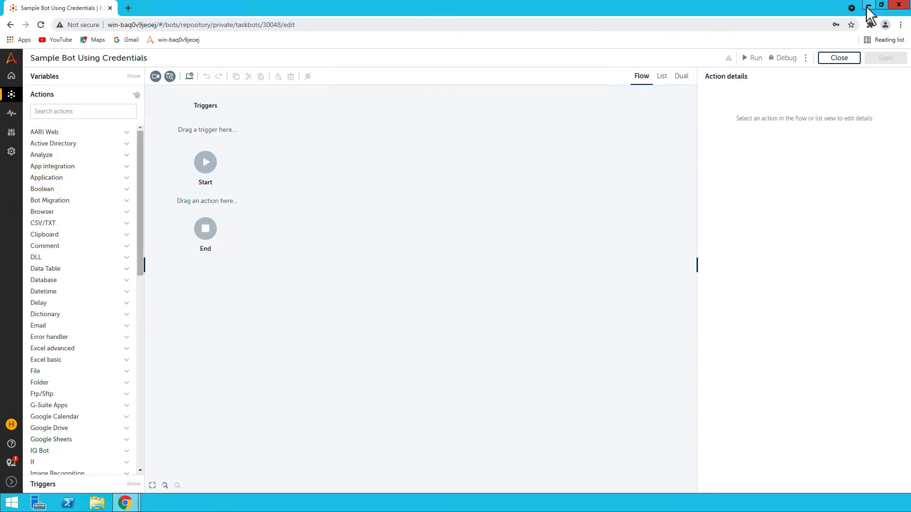
- Add Recorder: Capture targeting the StealMyLogin.com Demo window and capture its username box
{"action": "left_click", "coordinate": [83, 111]}
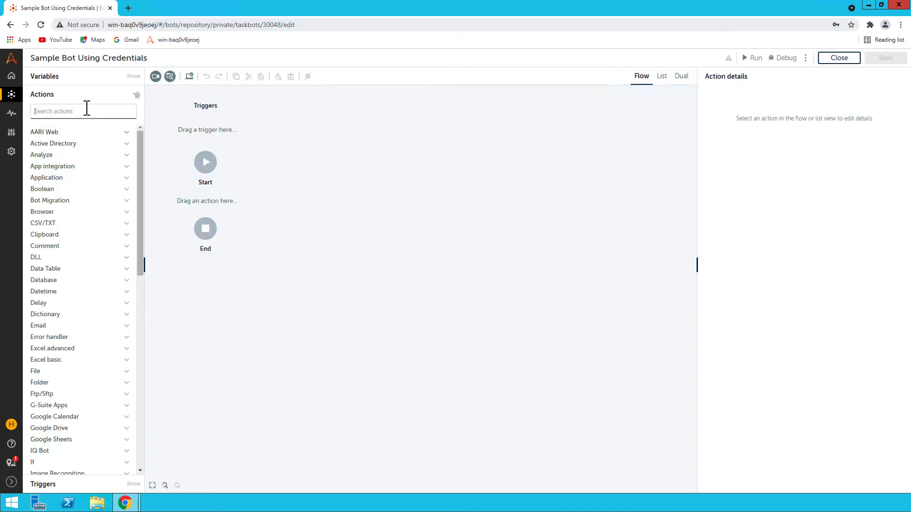
{"action": "type", "text": "record"}
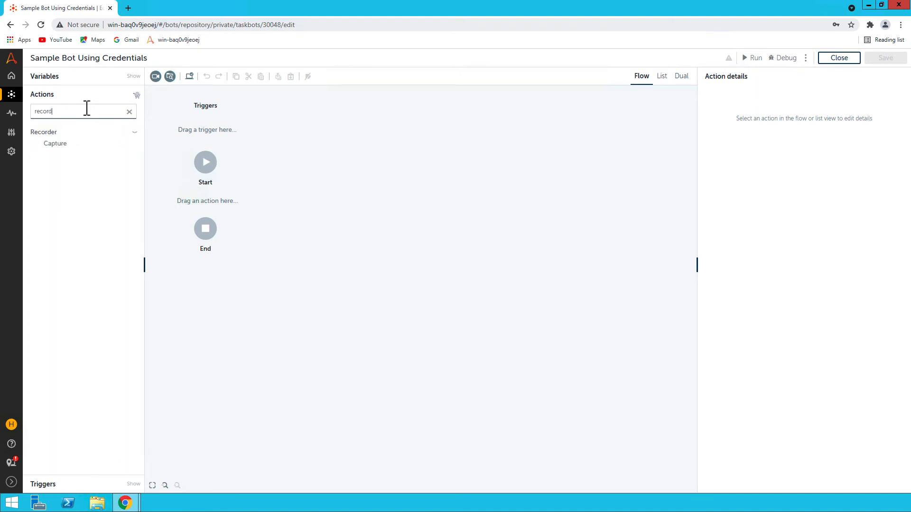
{"action": "left_click_drag", "start_coordinate": [55, 144], "coordinate": [207, 200]}
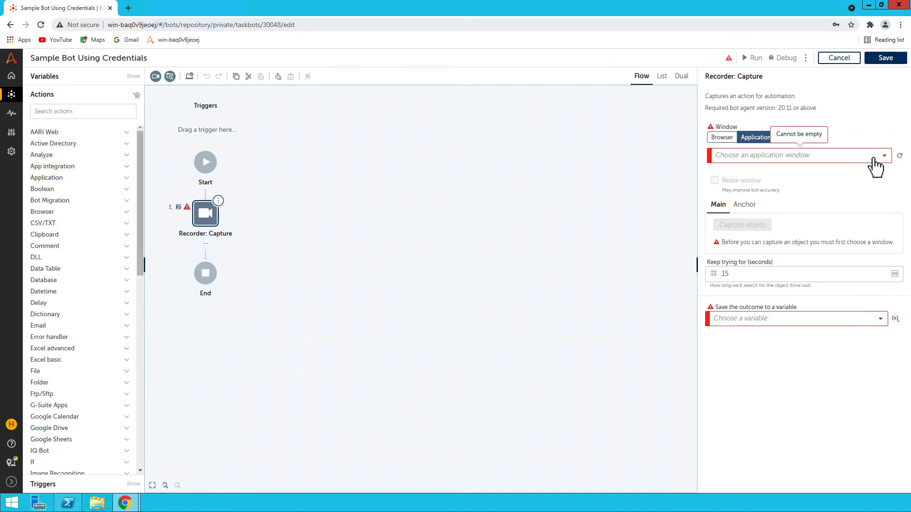
{"action": "left_click", "coordinate": [795, 155]}
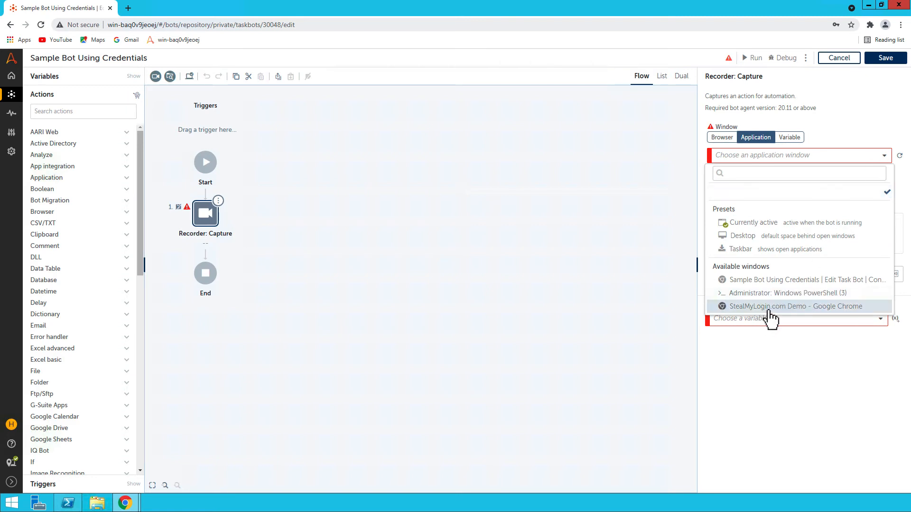
{"action": "left_click", "coordinate": [796, 306]}
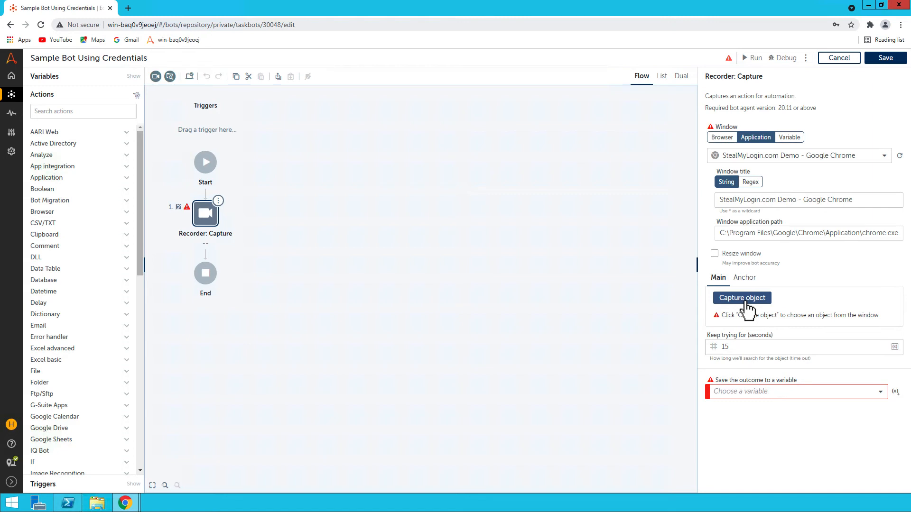
{"action": "left_click", "coordinate": [740, 297]}
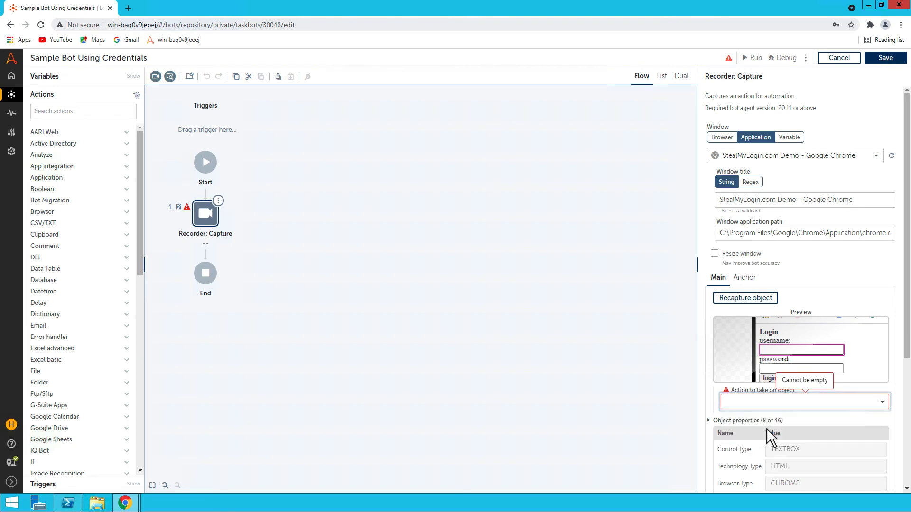
- Fill the username box from SampleLocker's SampleCredential username, save, and add another Capture action
{"action": "left_click", "coordinate": [803, 401]}
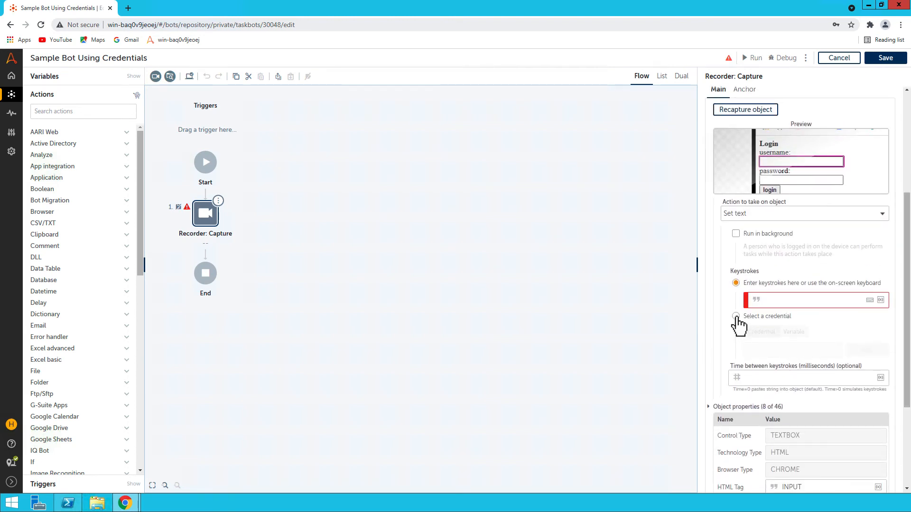
{"action": "left_click", "coordinate": [866, 349]}
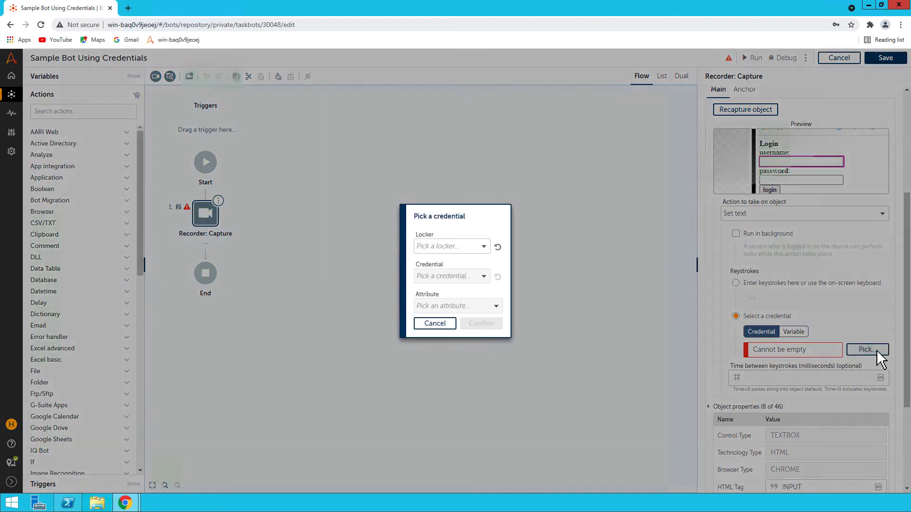
{"action": "left_click", "coordinate": [451, 245]}
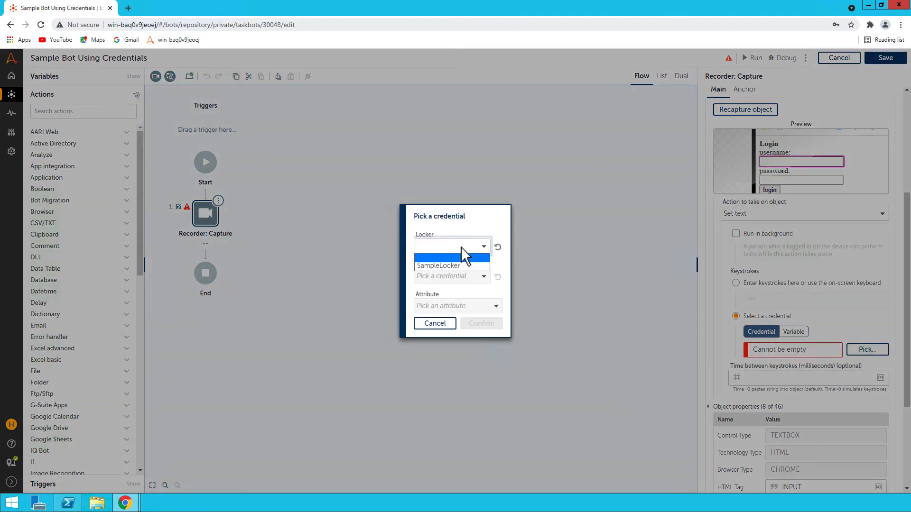
{"action": "left_click", "coordinate": [451, 265]}
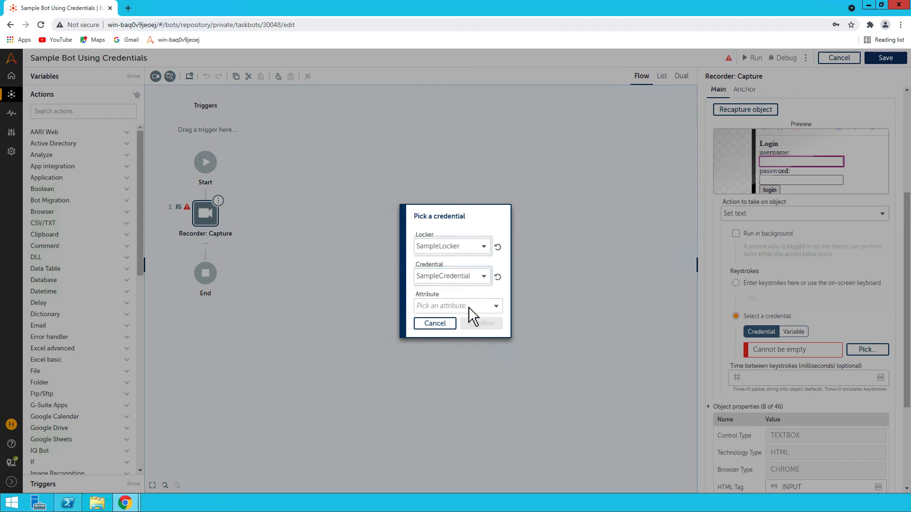
{"action": "left_click", "coordinate": [457, 306]}
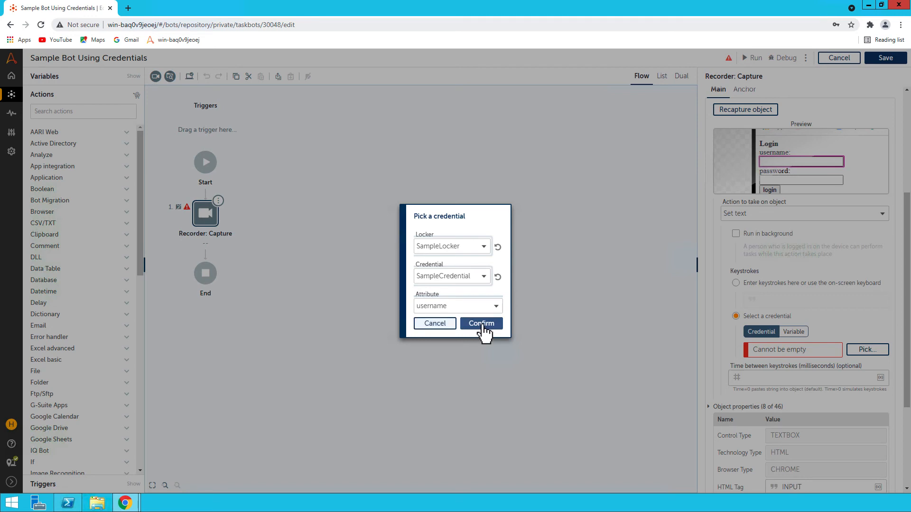
{"action": "left_click", "coordinate": [480, 324]}
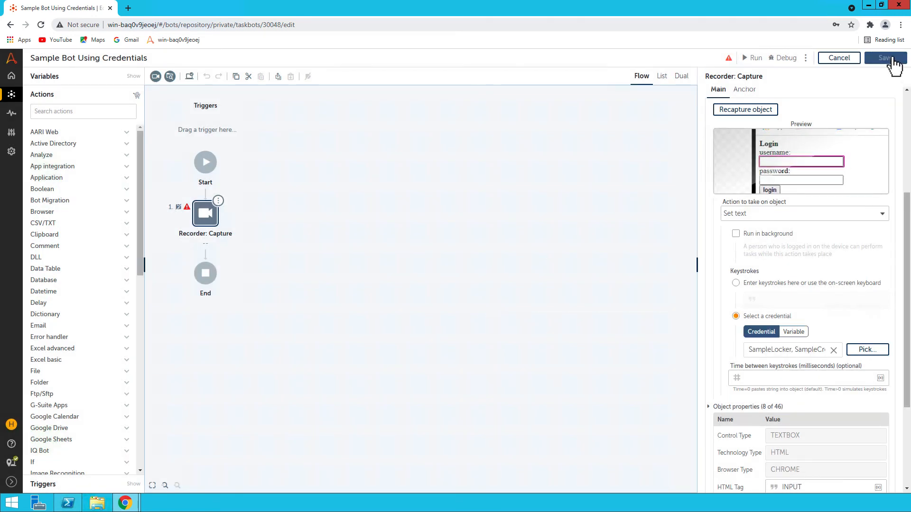
{"action": "left_click", "coordinate": [883, 57]}
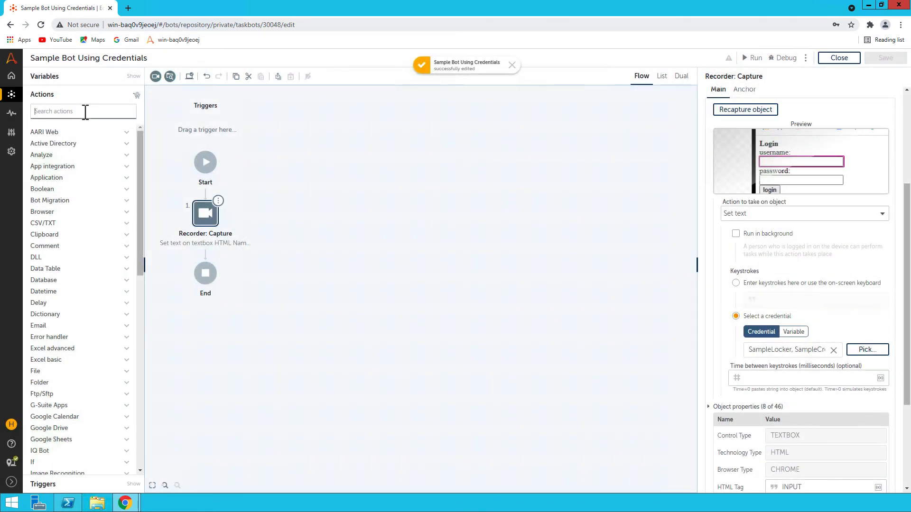
{"action": "type", "text": "record"}
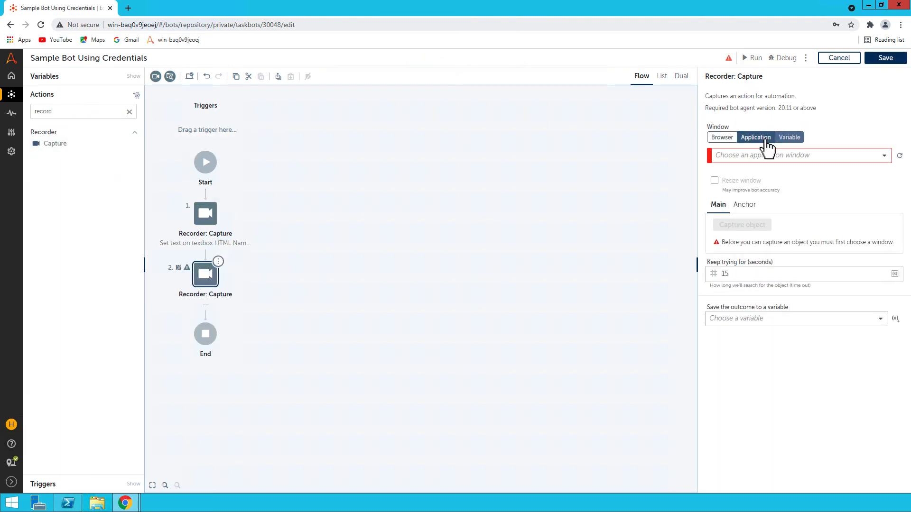
- Capture the password field in the StealMyLogin.com Chrome window with a Set text action
{"action": "left_click", "coordinate": [798, 156]}
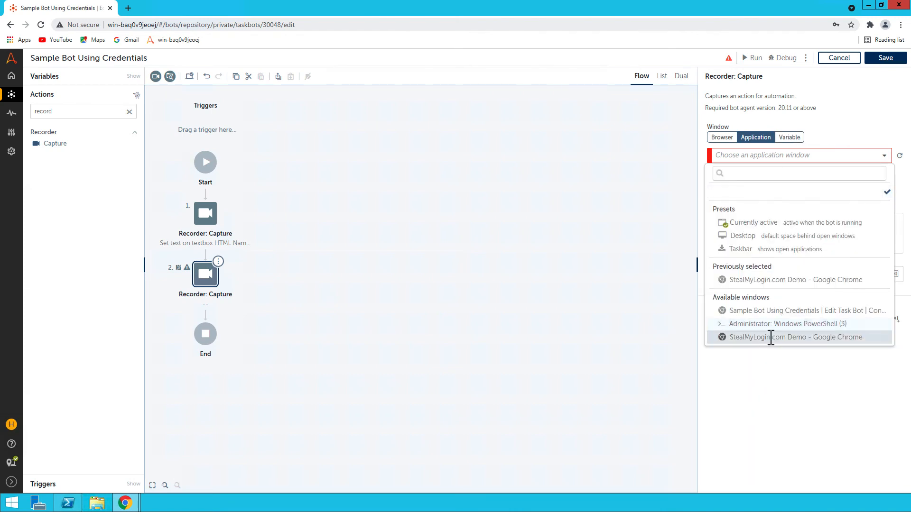
{"action": "left_click", "coordinate": [790, 336]}
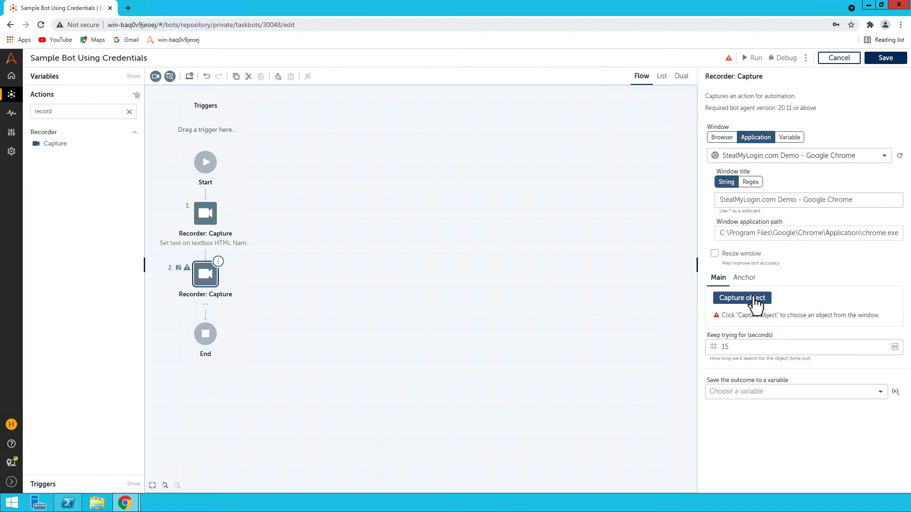
{"action": "left_click", "coordinate": [741, 297]}
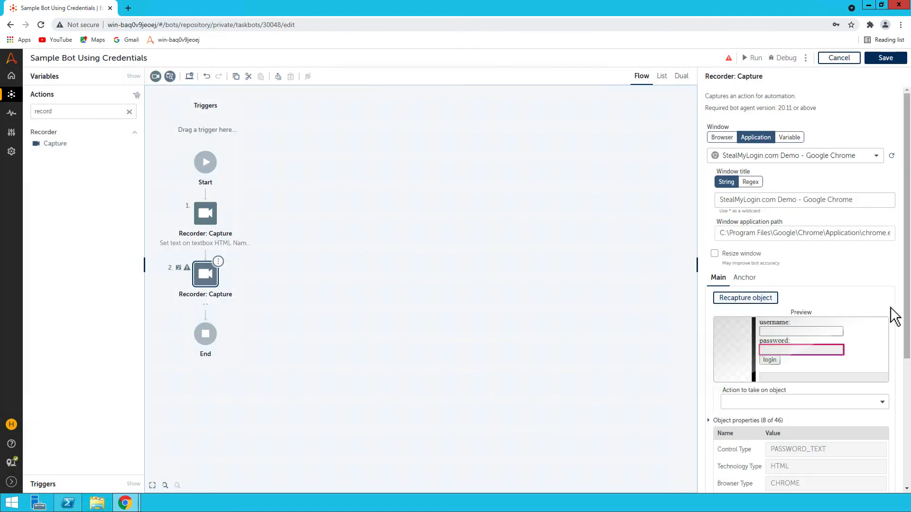
{"action": "left_click", "coordinate": [803, 260]}
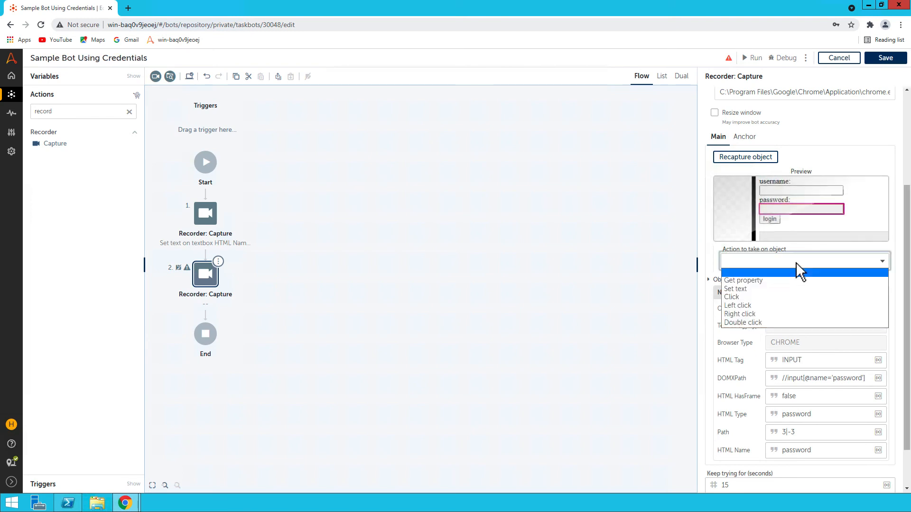
{"action": "left_click", "coordinate": [734, 288]}
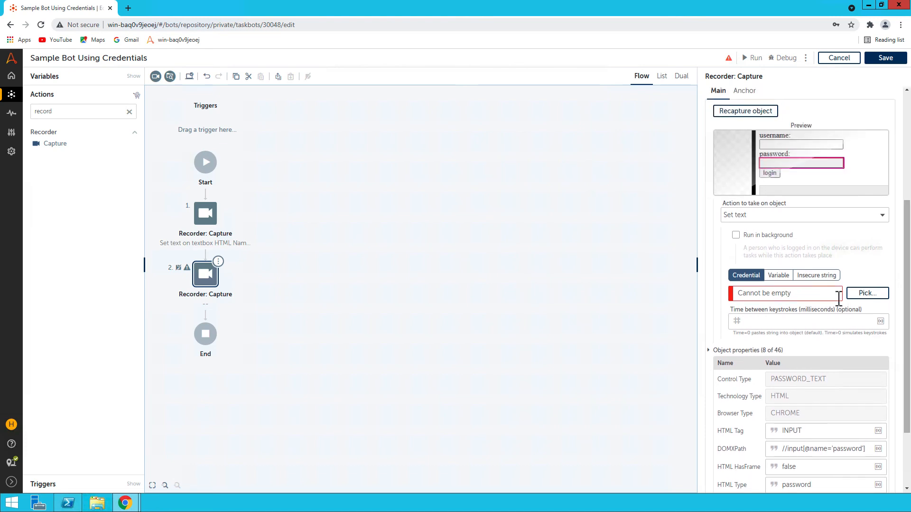
- Set the password text from SampleLocker's SampleCredential password attribute and save the bot
{"action": "left_click", "coordinate": [866, 293]}
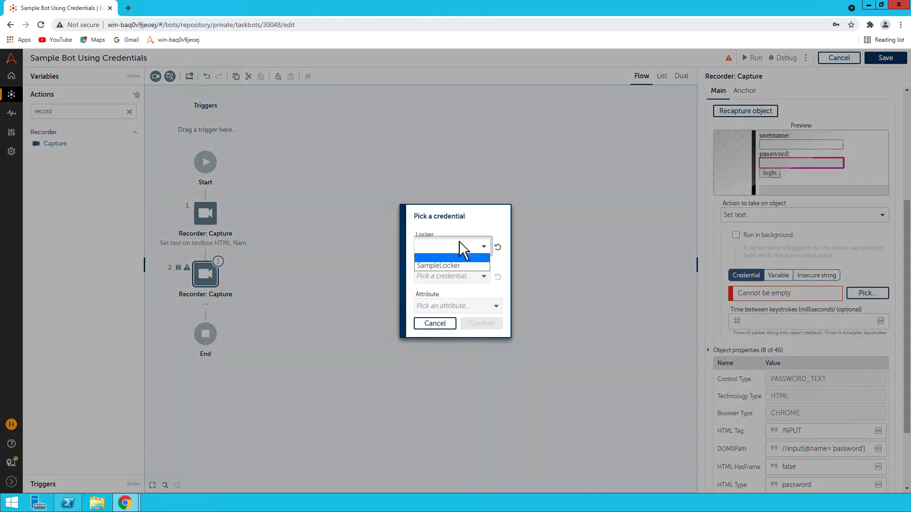
{"action": "left_click", "coordinate": [451, 265]}
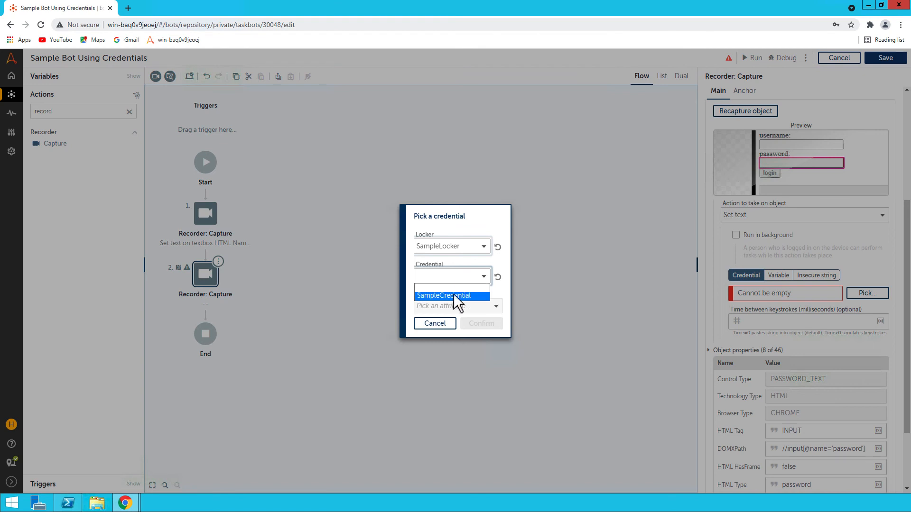
{"action": "left_click", "coordinate": [443, 295]}
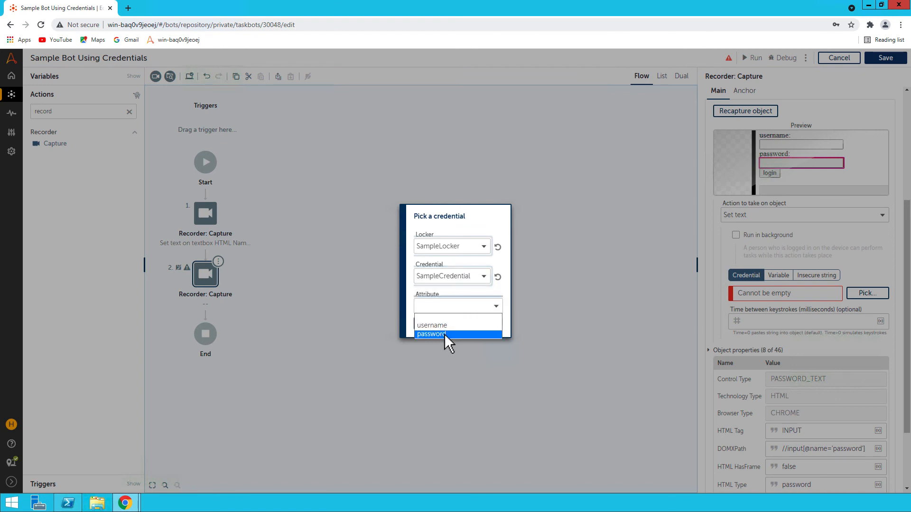
{"action": "left_click", "coordinate": [431, 334]}
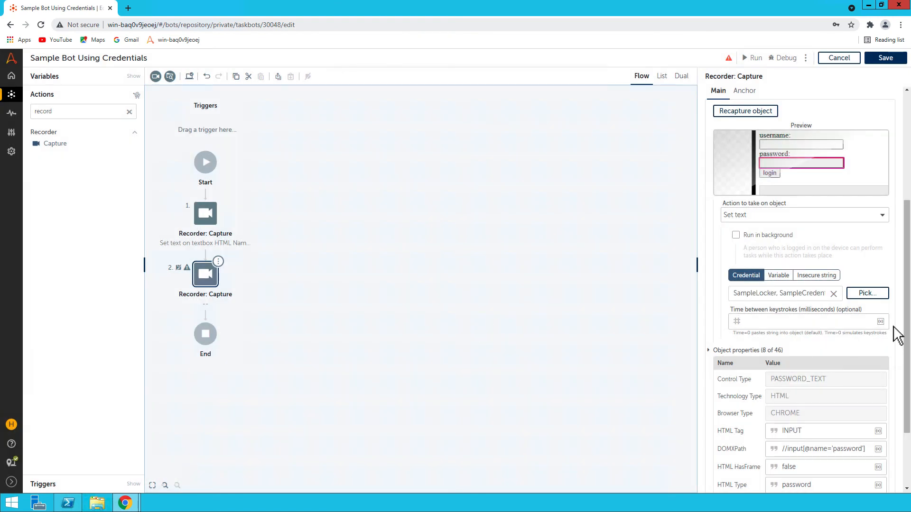
{"action": "scroll", "scroll_direction": "down", "scroll_amount": 3}
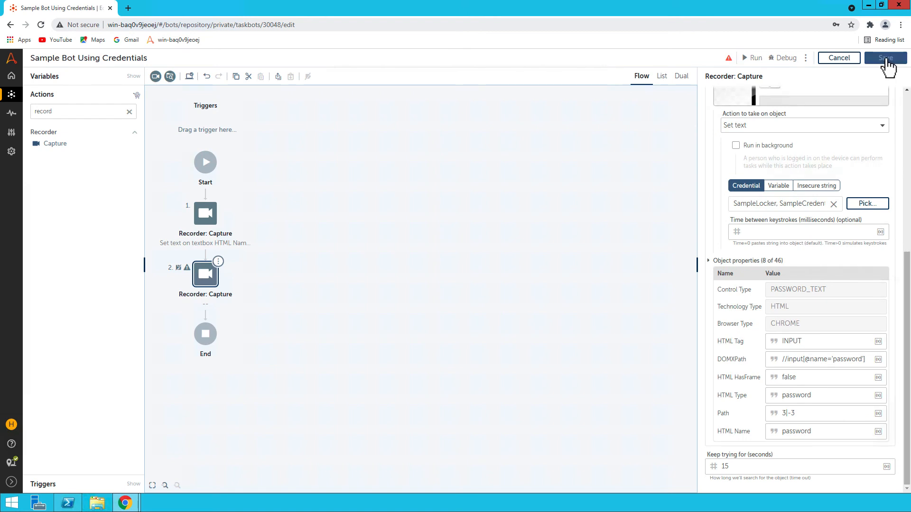
{"action": "left_click", "coordinate": [885, 58]}
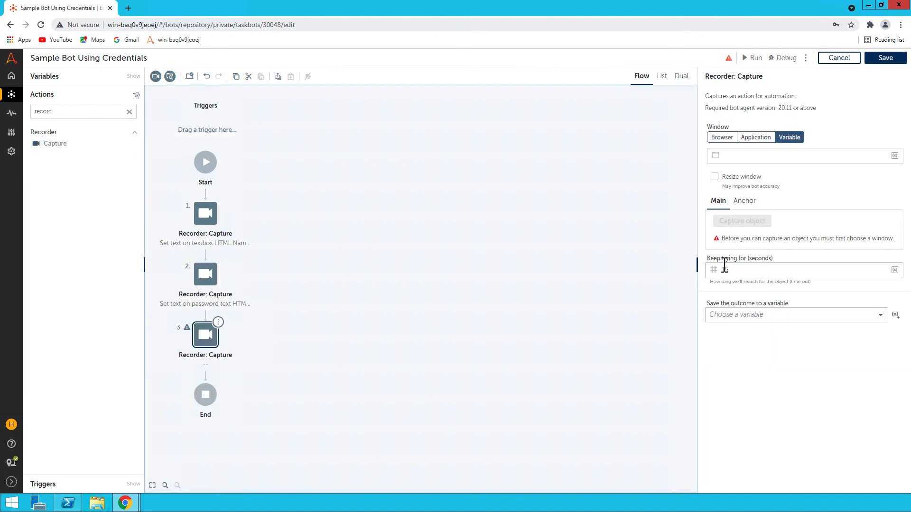
- Capture the StealMyLogin login button with a Click action, save the bot, and run it
{"action": "left_click", "coordinate": [756, 137]}
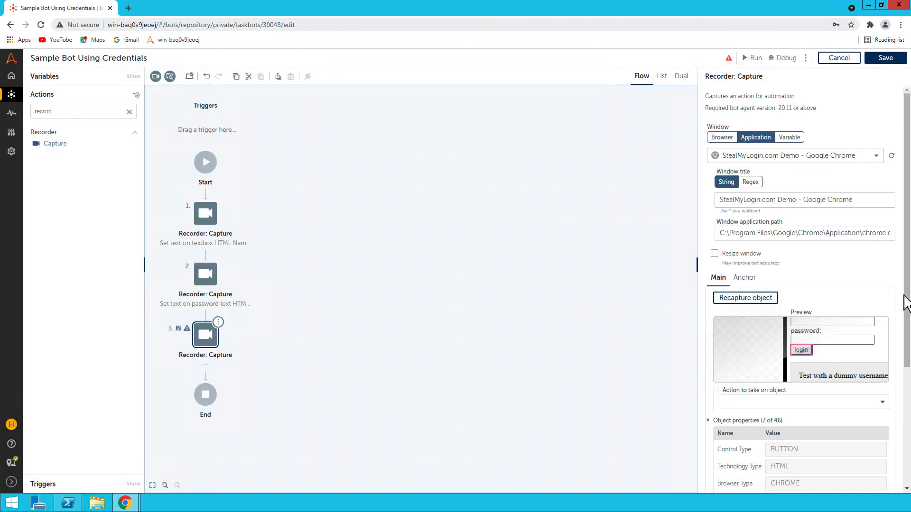
{"action": "left_click", "coordinate": [803, 226]}
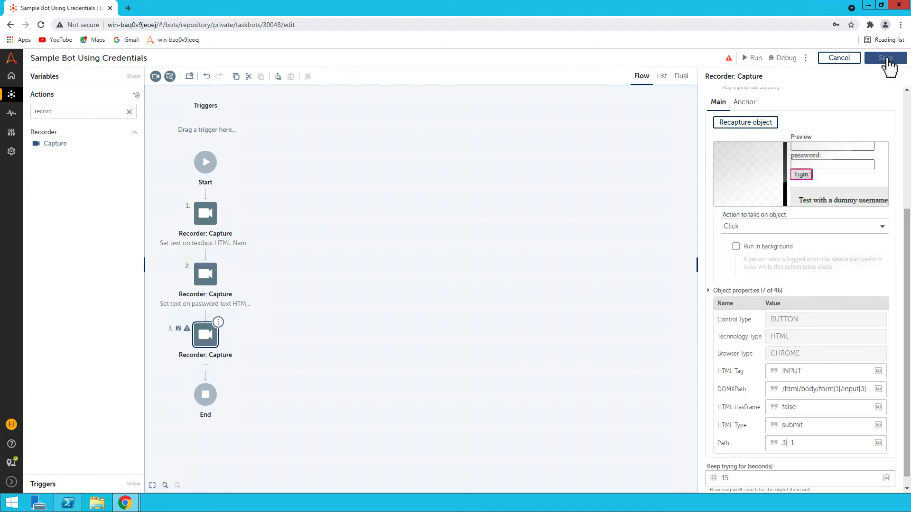
{"action": "left_click", "coordinate": [885, 57]}
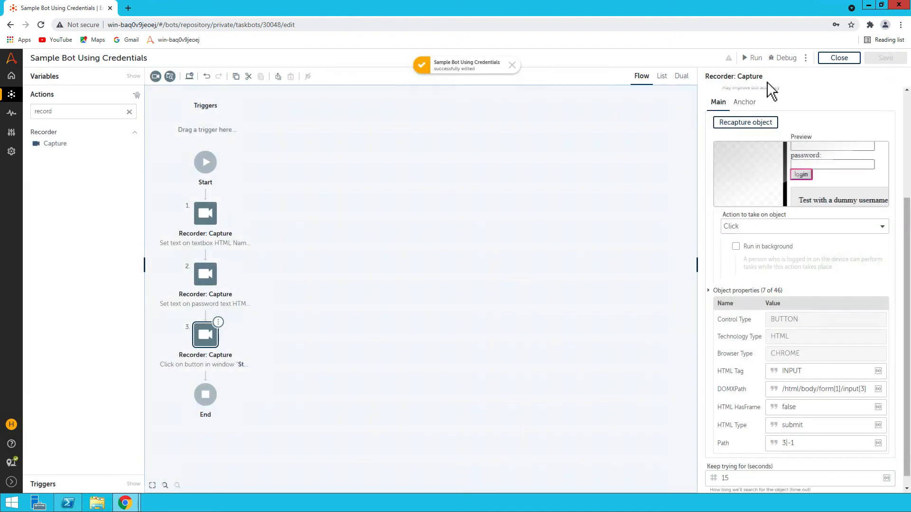
{"action": "left_click", "coordinate": [753, 57]}
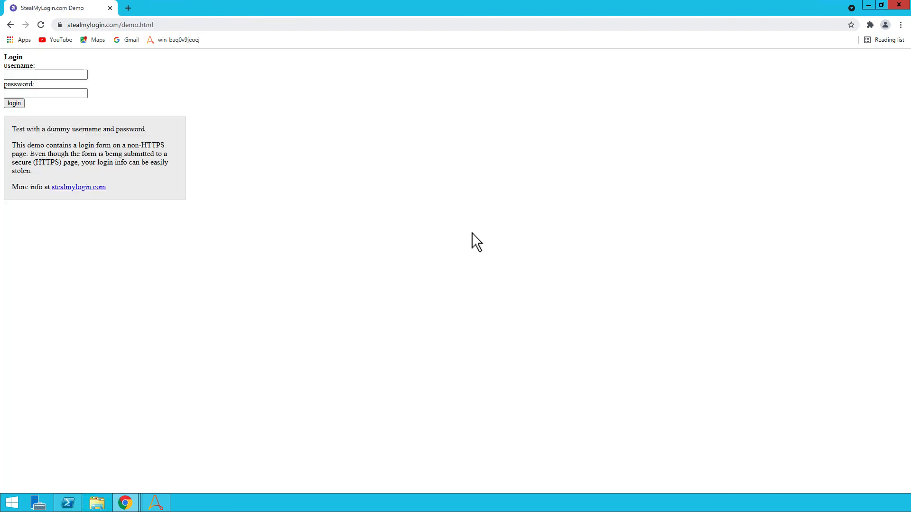
- Let the bot fill and submit the StealMyLogin login form, then return to Control Room
{"action": "left_click", "coordinate": [14, 103]}
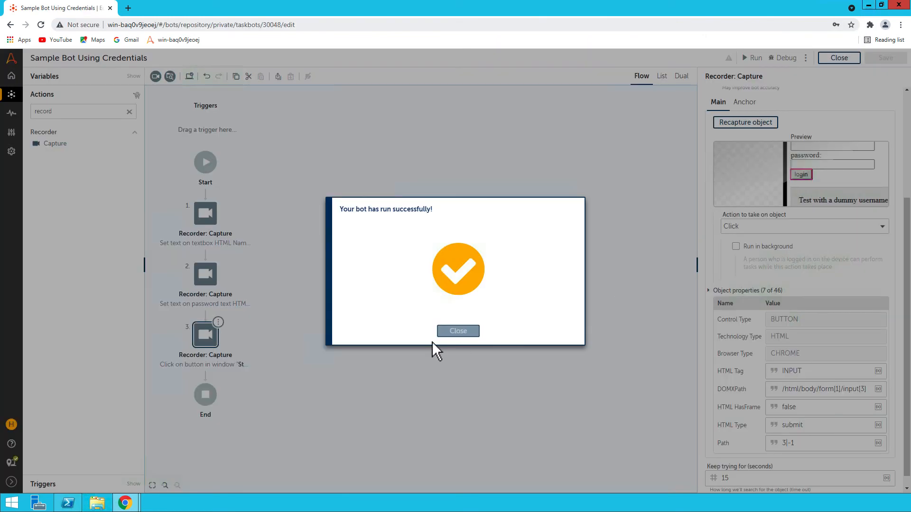
- Close the success dialog and inspect the first Capture action's SampleLocker username settings
{"action": "left_click", "coordinate": [458, 331]}
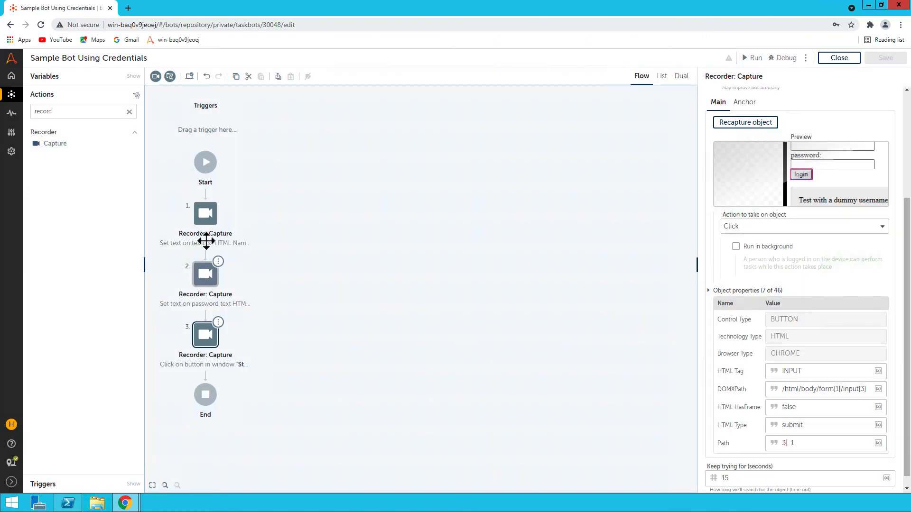
{"action": "left_click", "coordinate": [204, 212]}
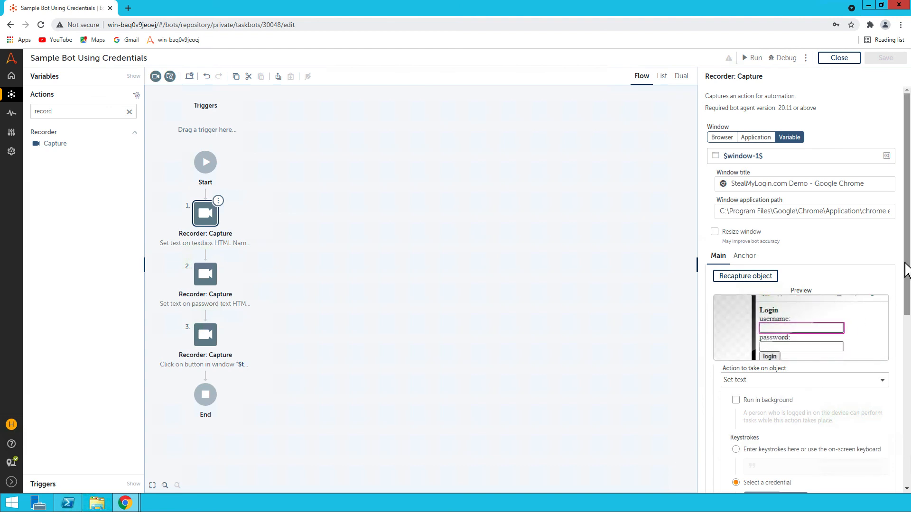
{"action": "scroll", "scroll_direction": "down", "scroll_amount": 3}
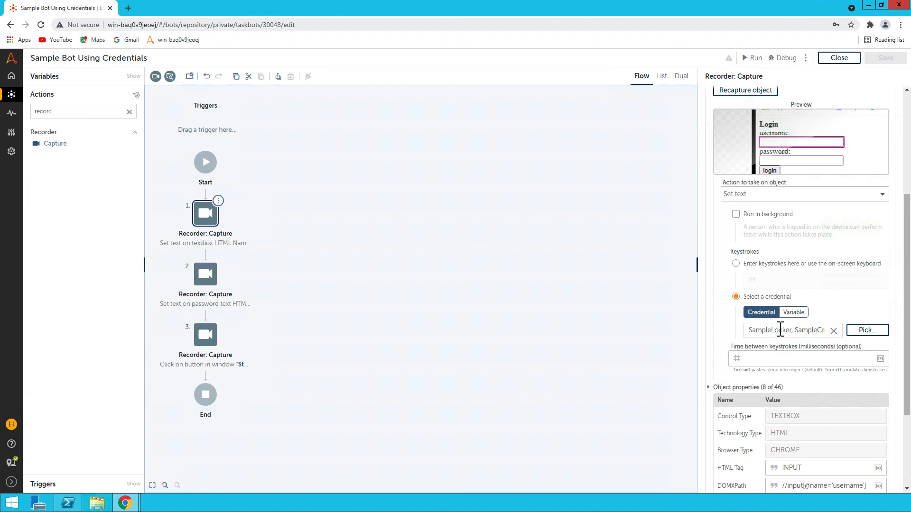
{"action": "mouse_move", "coordinate": [780, 330]}
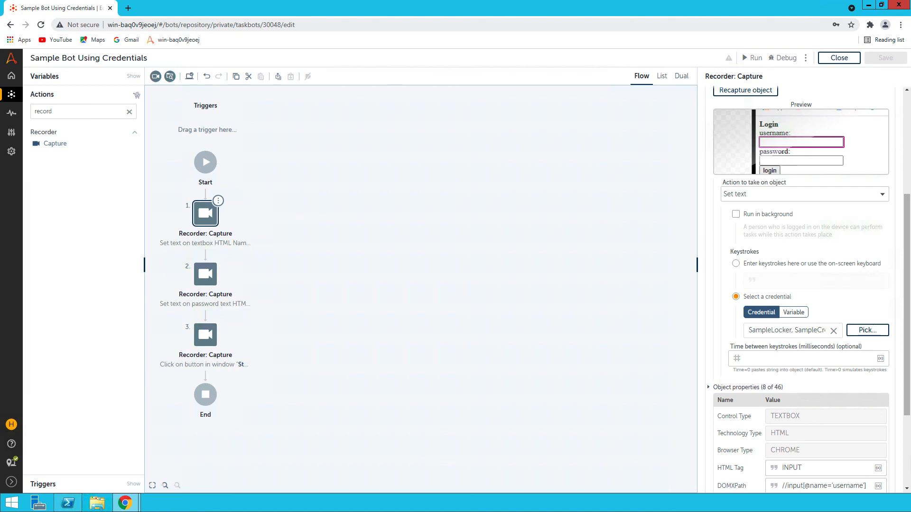